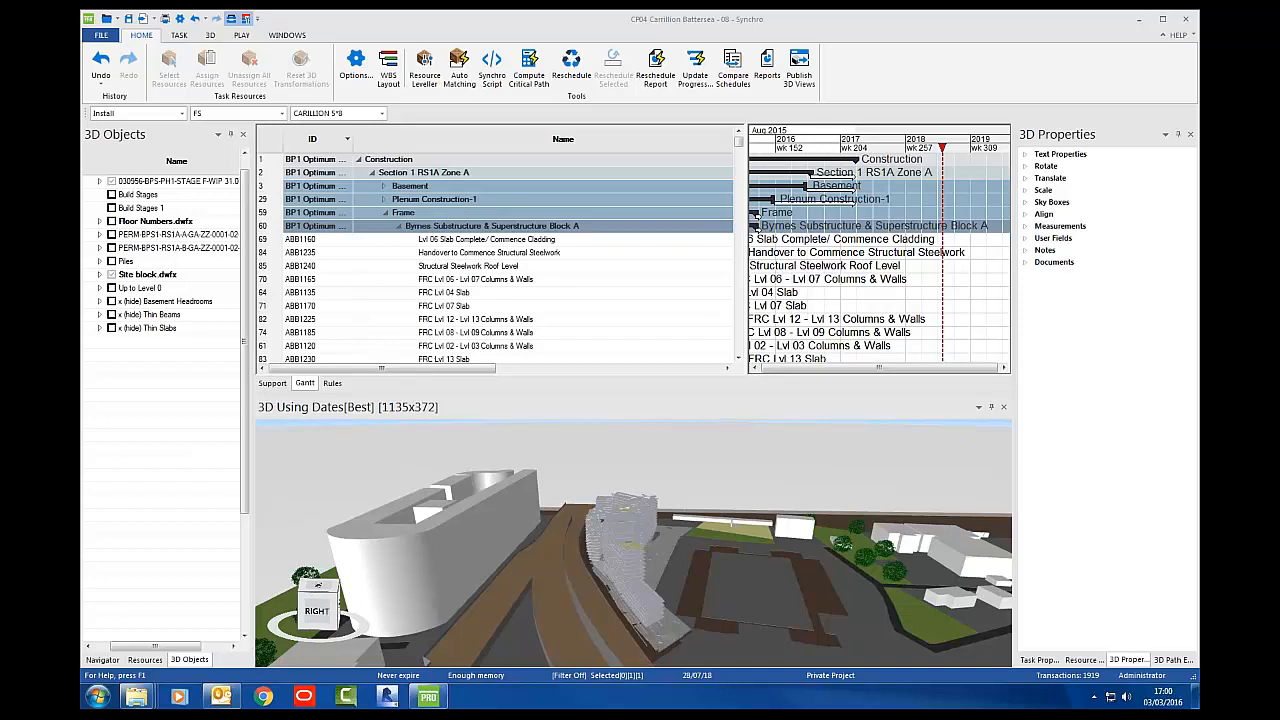
{"action": "mouse_move", "coordinate": [922, 602]}
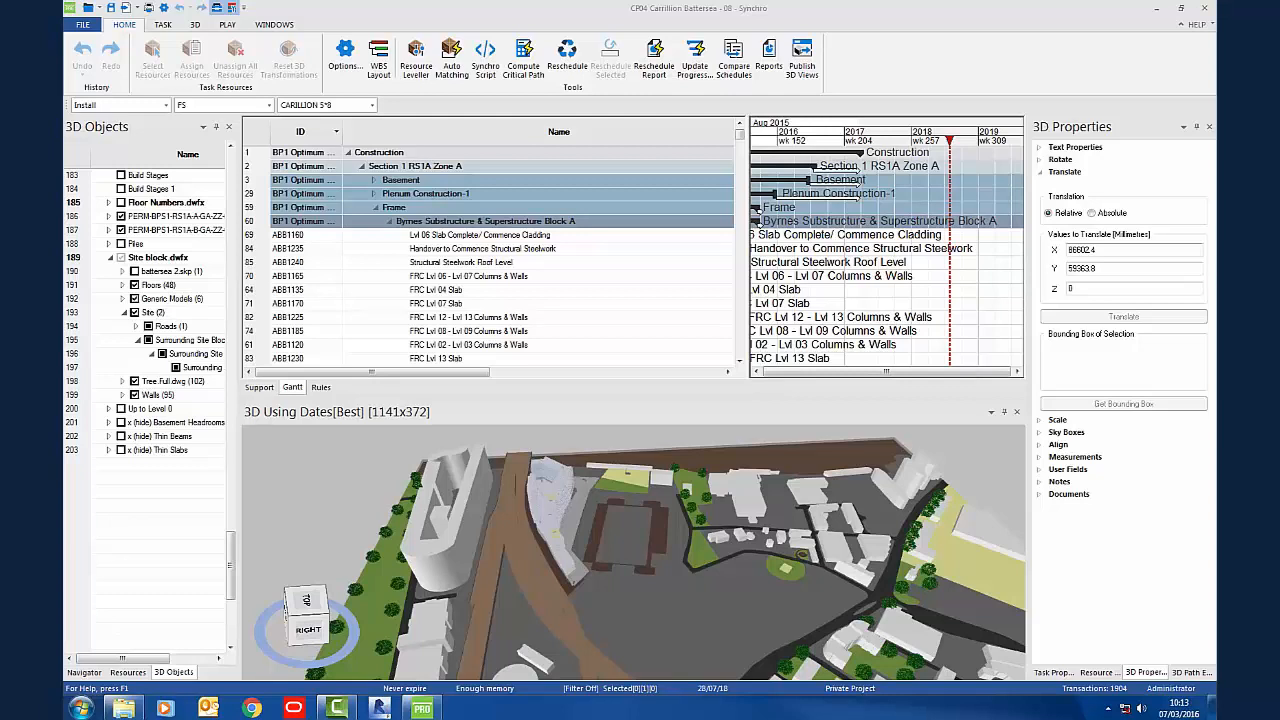
{"action": "mouse_move", "coordinate": [980, 303]}
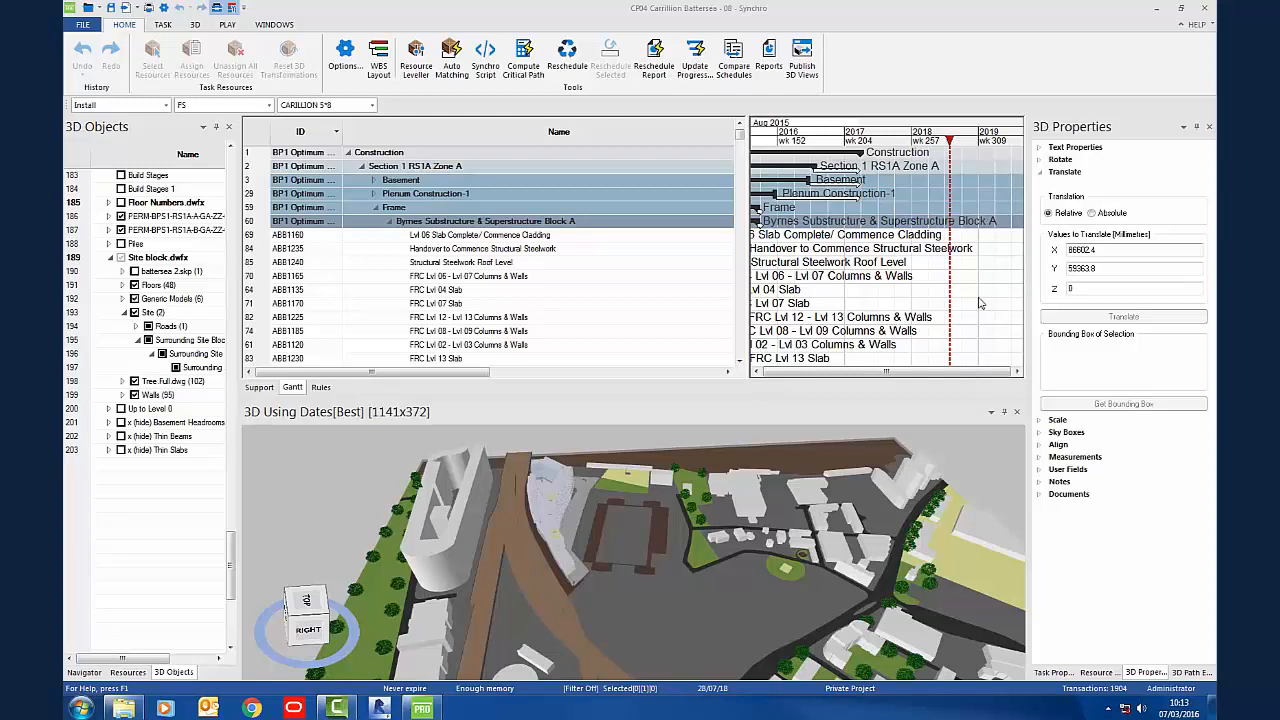
{"action": "mouse_move", "coordinate": [1062, 666]}
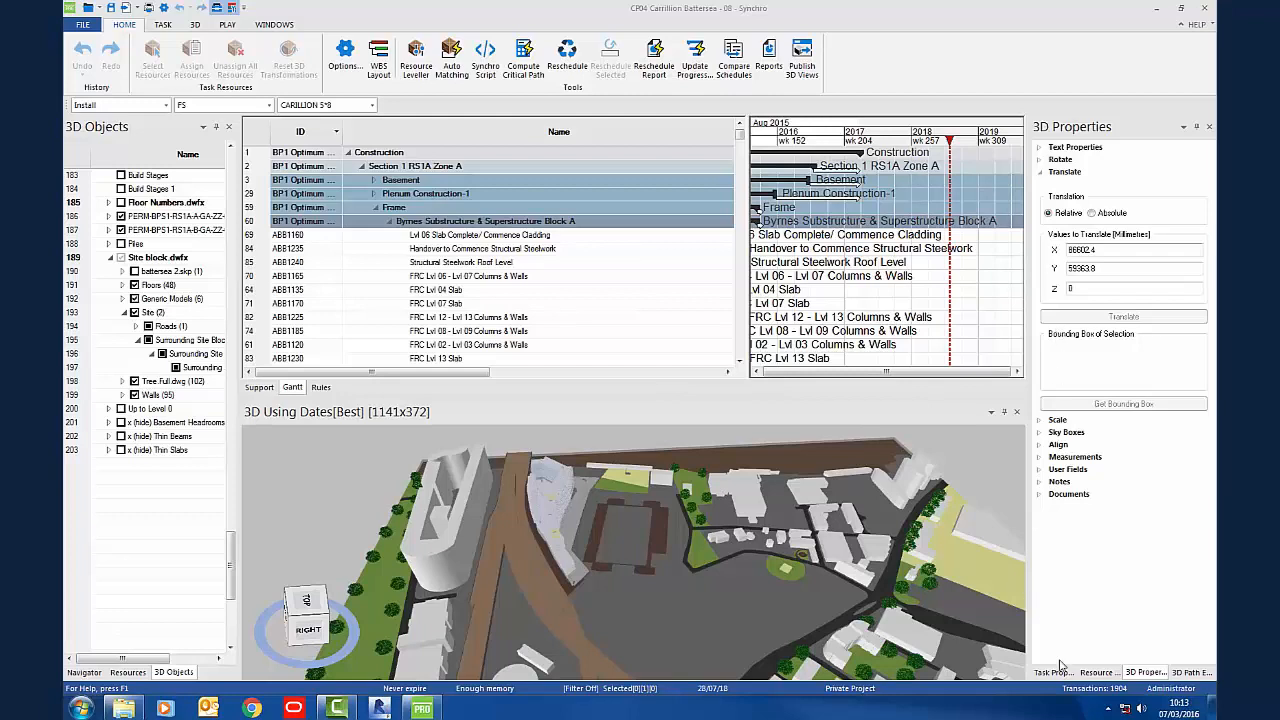
{"action": "left_click", "coordinate": [1051, 672]}
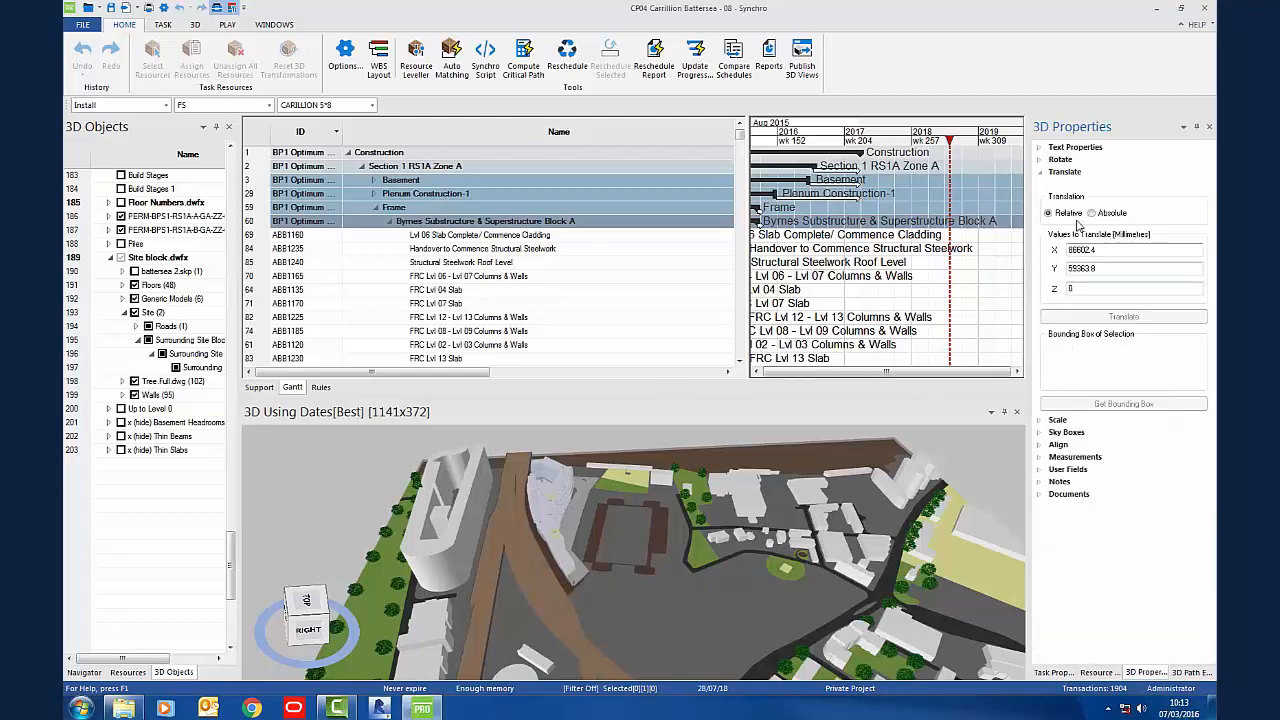
{"action": "left_click", "coordinate": [1065, 171]}
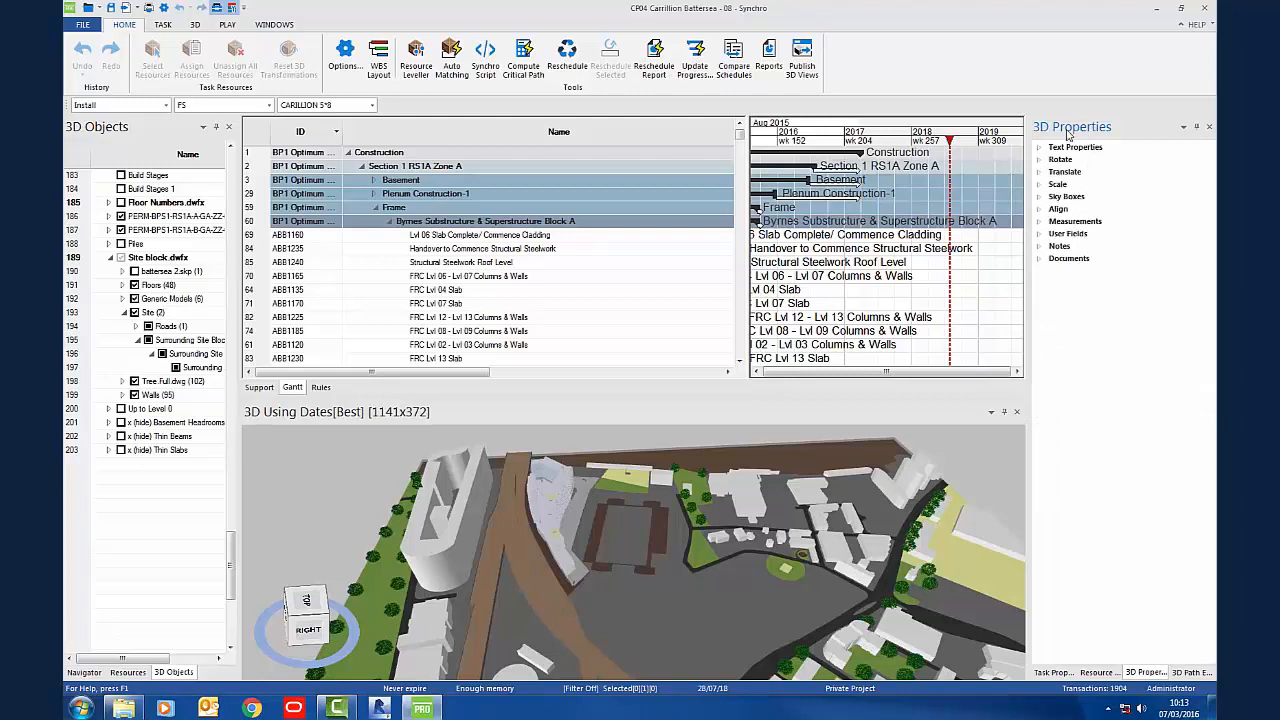
{"action": "mouse_move", "coordinate": [1070, 180]}
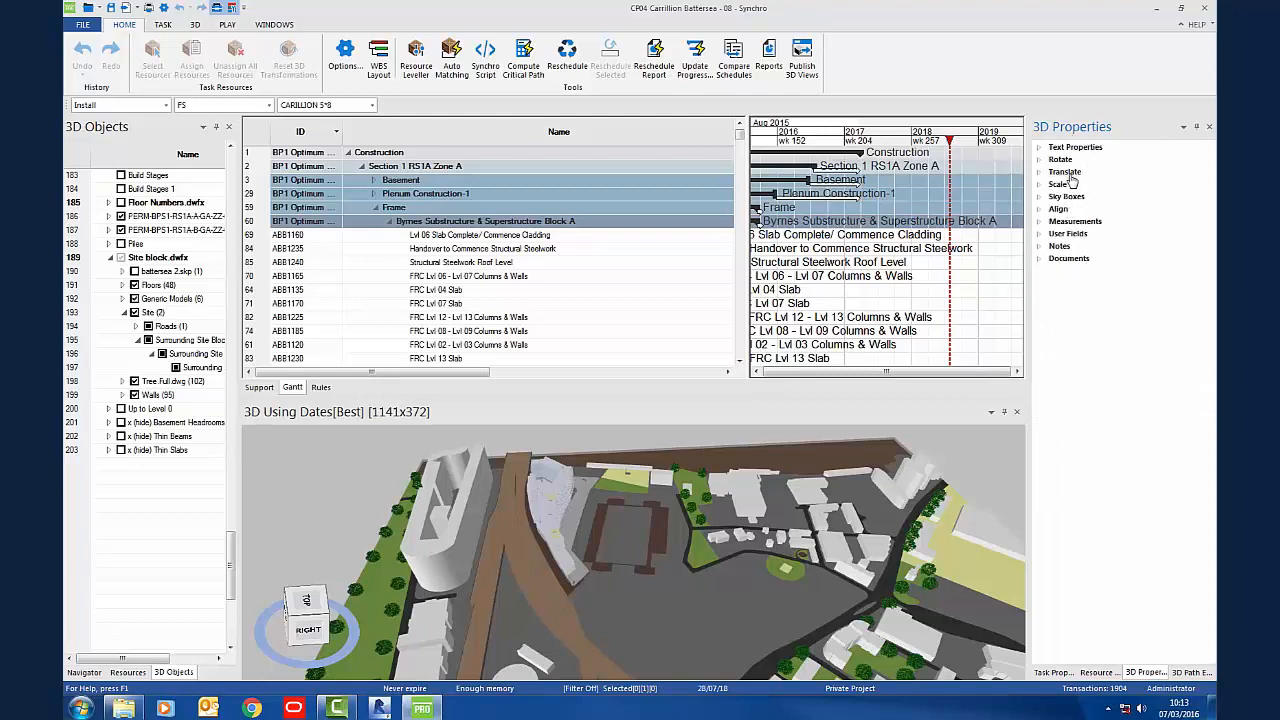
{"action": "left_click", "coordinate": [1065, 172]}
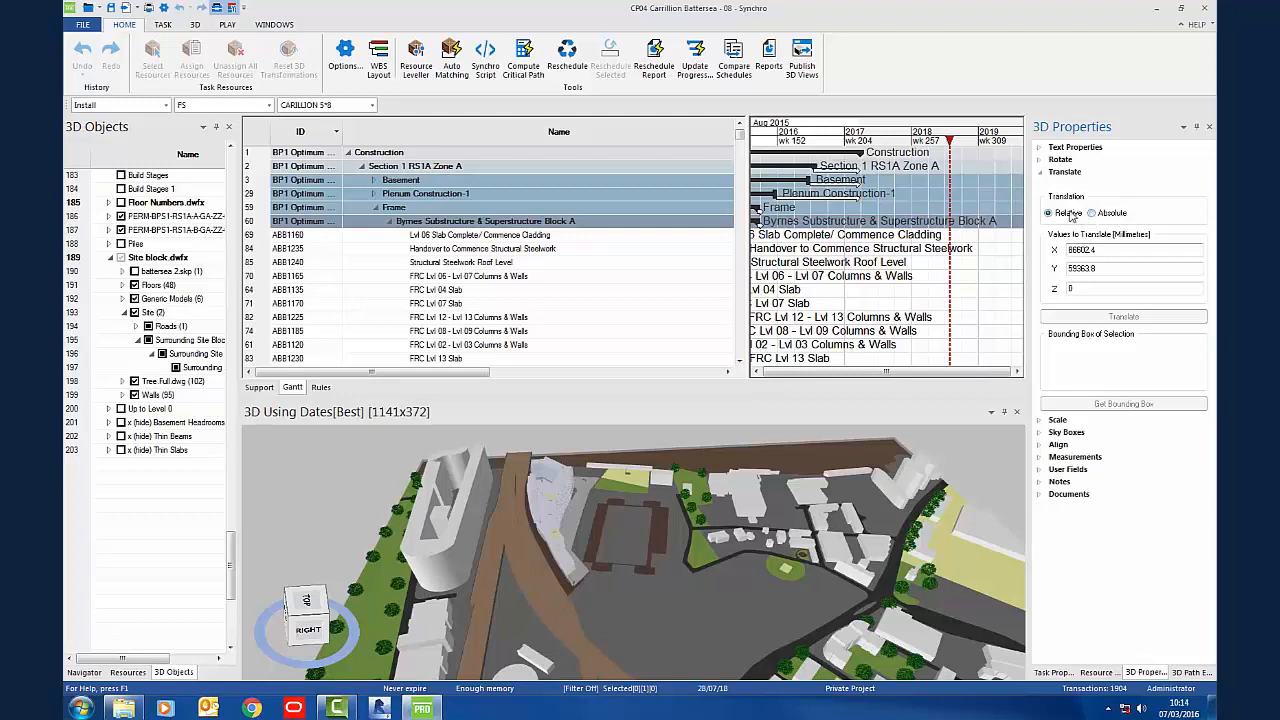
{"action": "mouse_move", "coordinate": [1114, 218]}
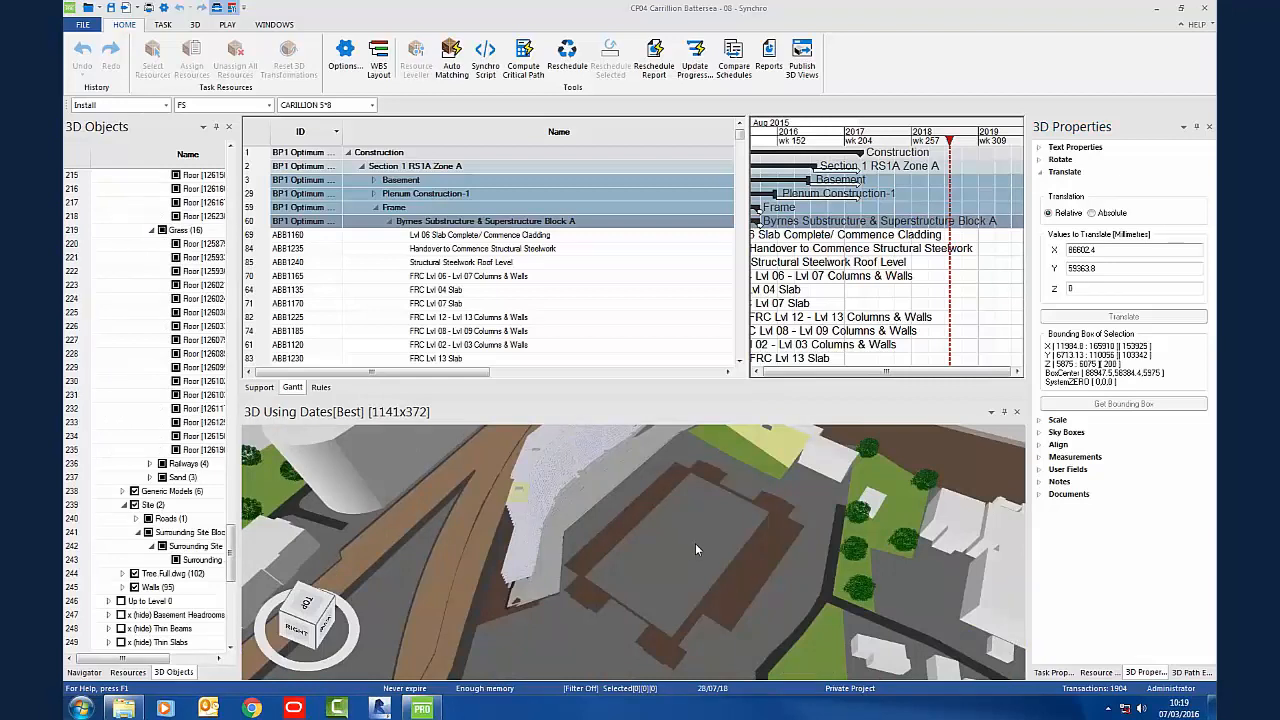
{"action": "mouse_move", "coordinate": [688, 556]}
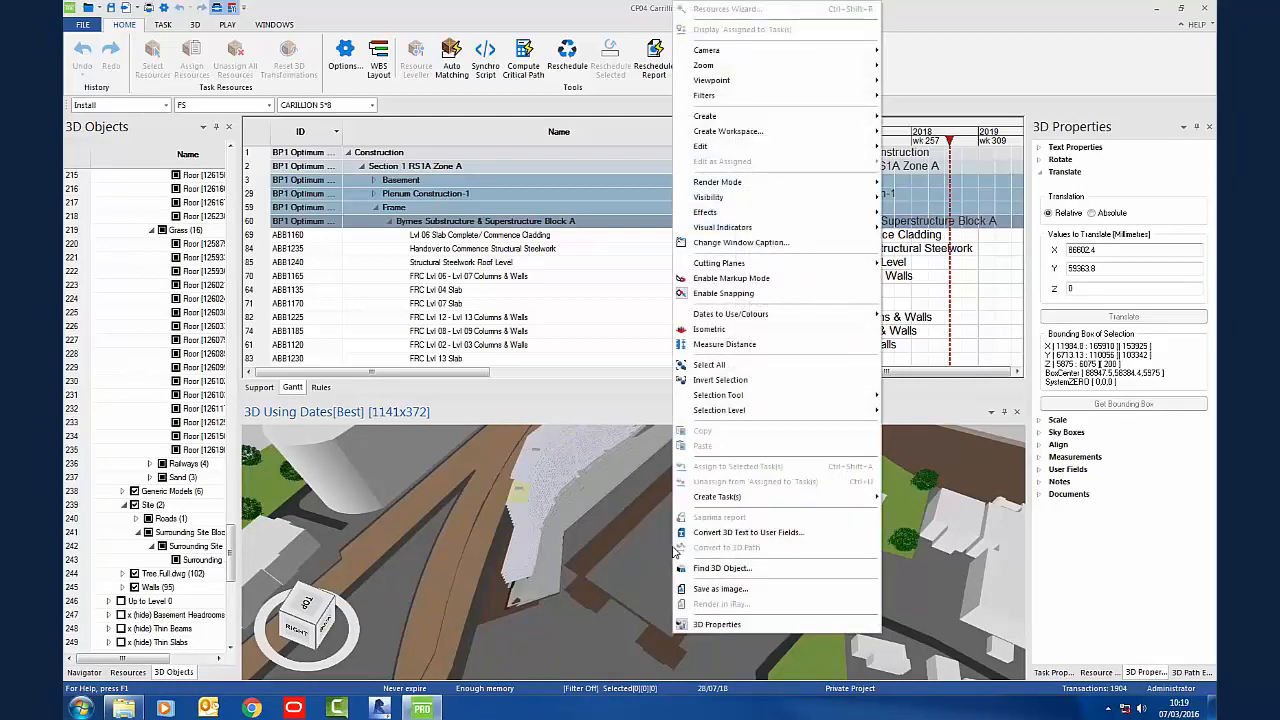
{"action": "mouse_move", "coordinate": [705, 116]}
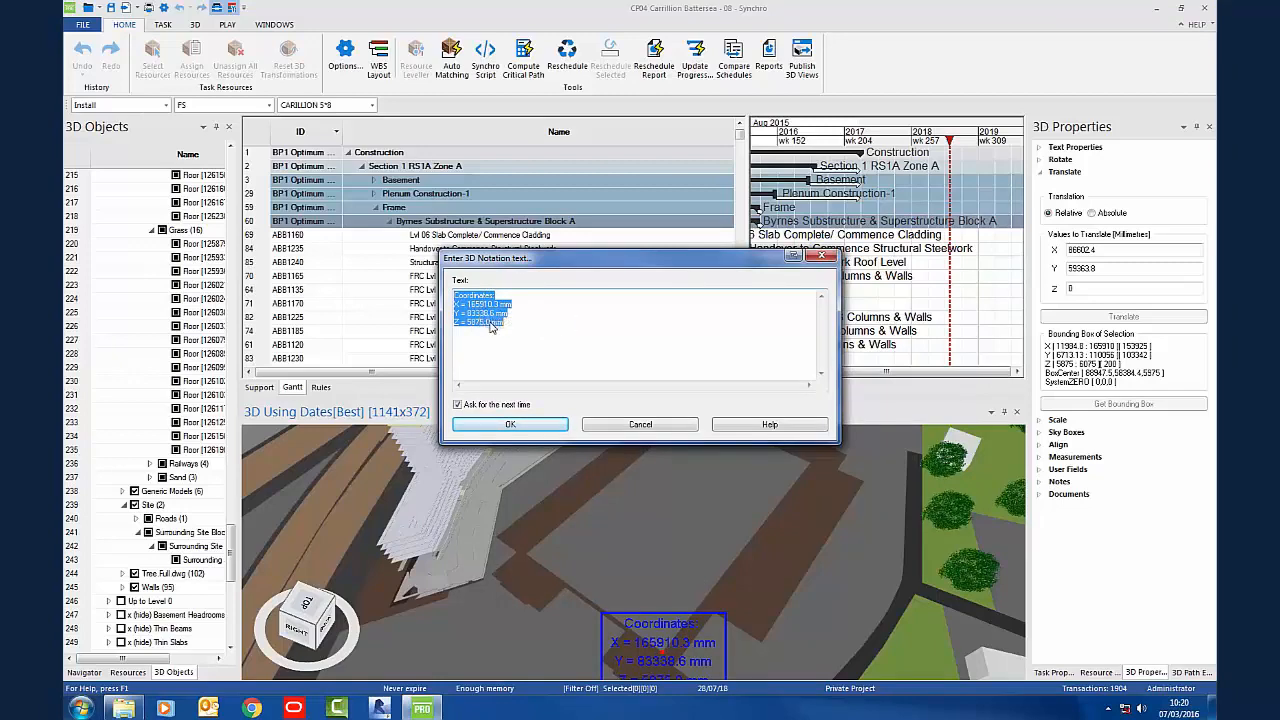
Step: Close the coordinate notation after copying X 165910.3, Y 83336.6, Z 5875.0, then select the slab
{"action": "left_click", "coordinate": [510, 424]}
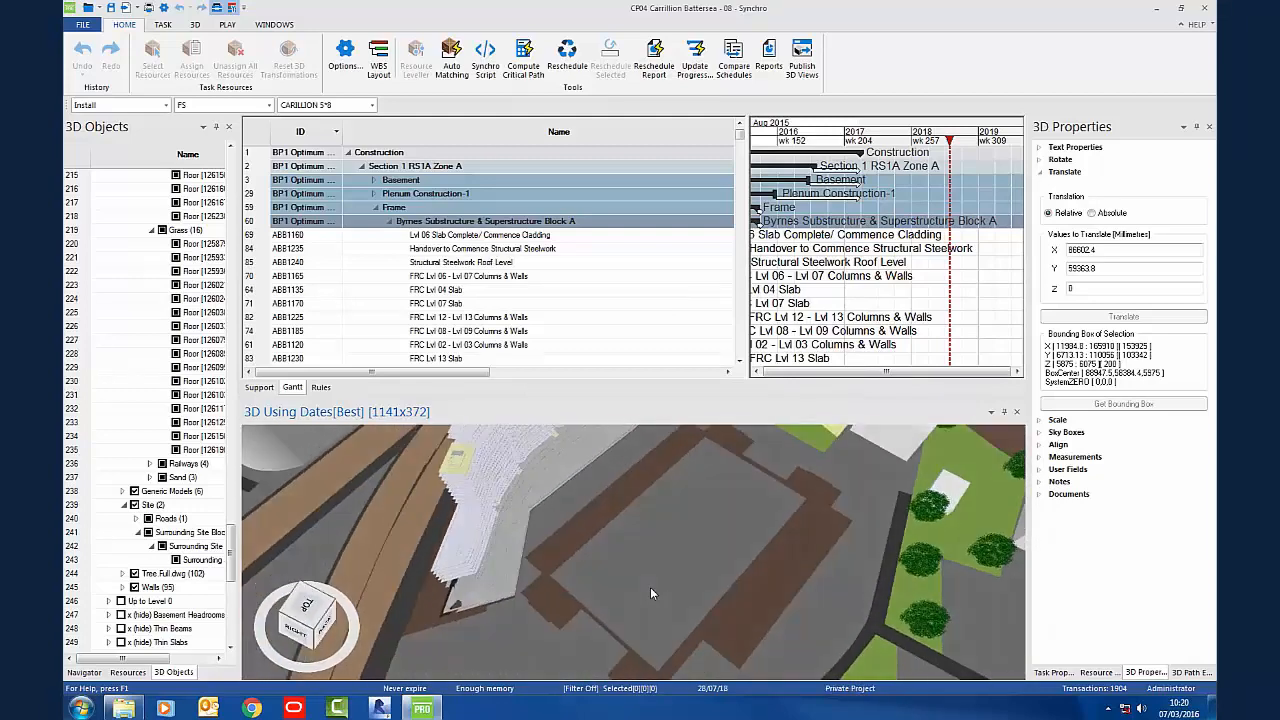
{"action": "left_click", "coordinate": [197, 175]}
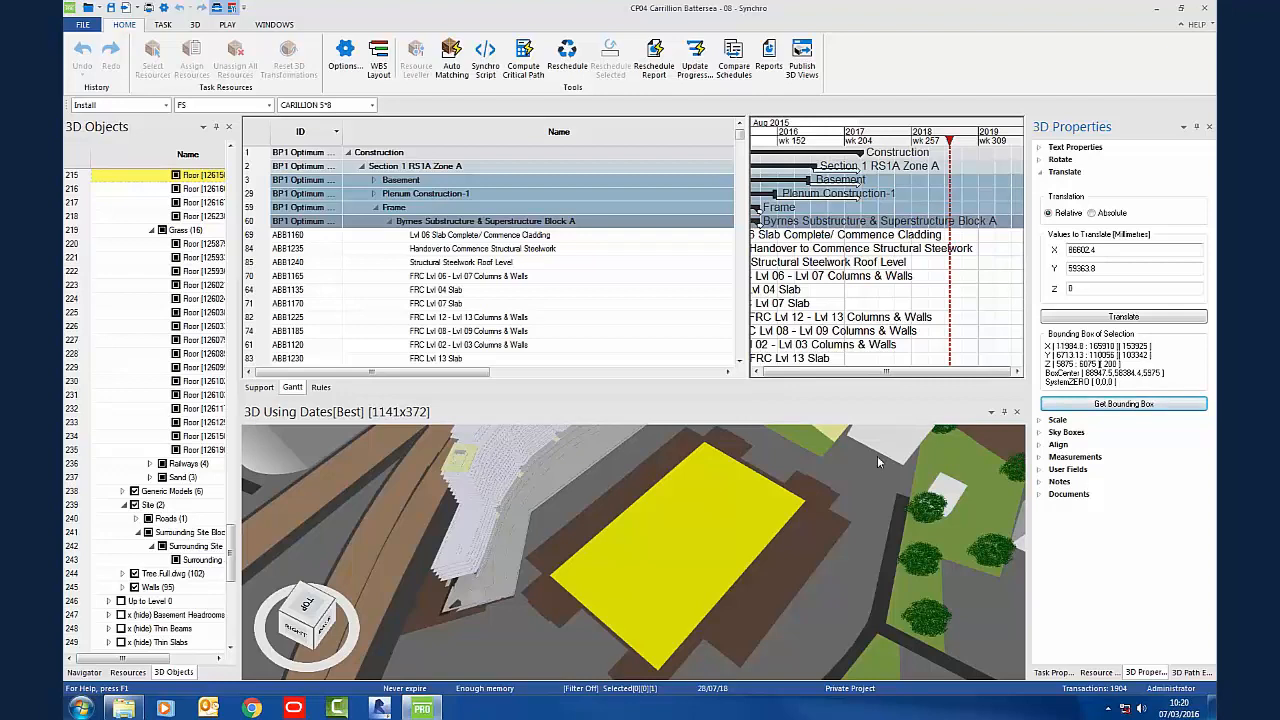
{"action": "mouse_move", "coordinate": [728, 482]}
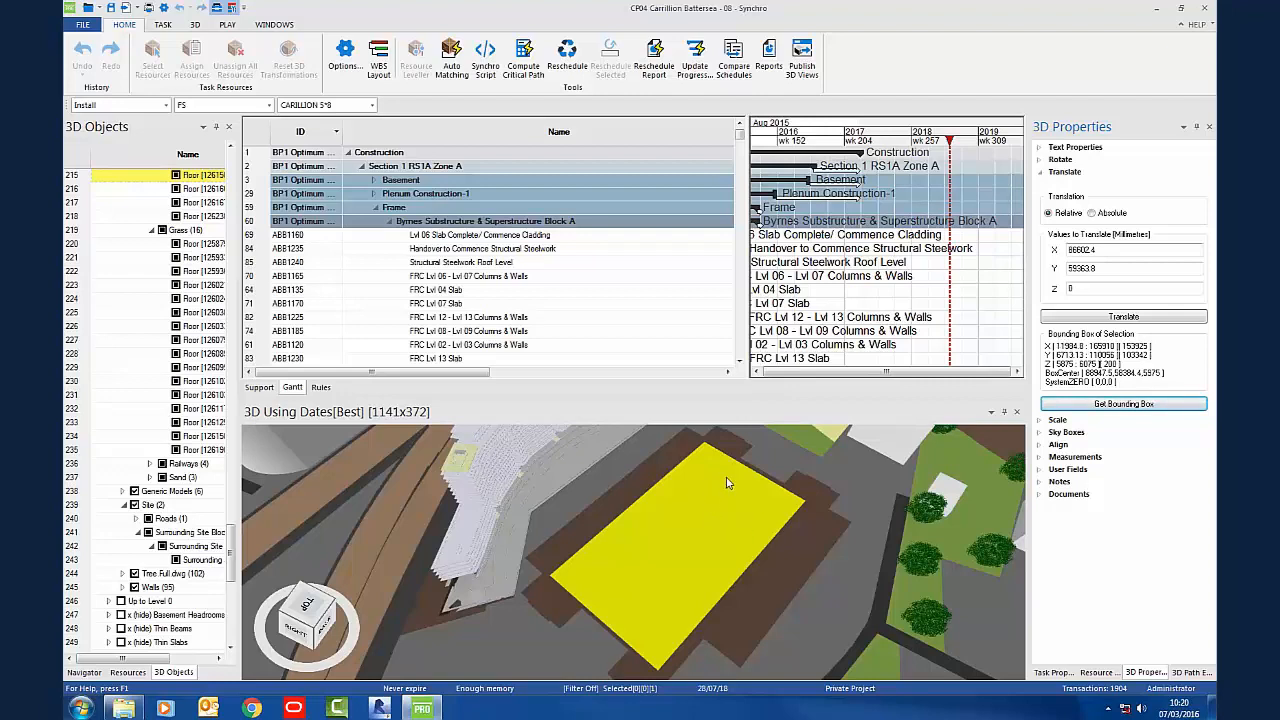
{"action": "mouse_move", "coordinate": [813, 481]}
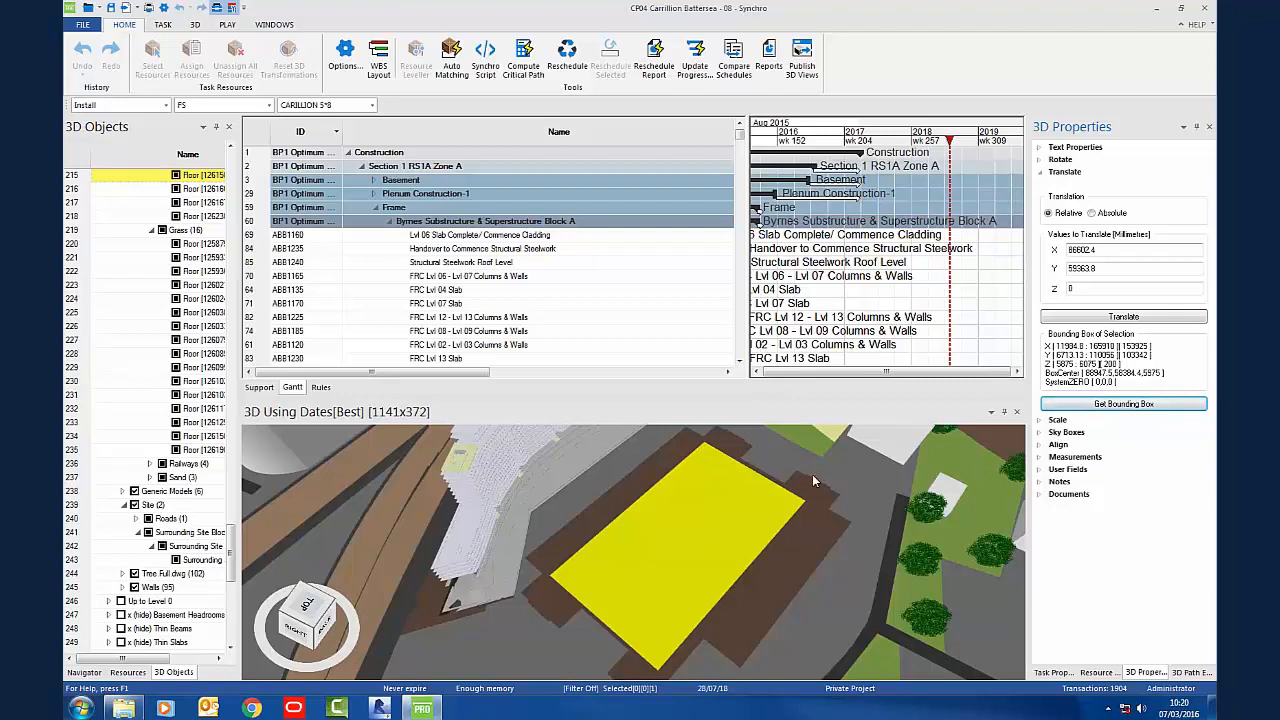
{"action": "mouse_move", "coordinate": [623, 557]}
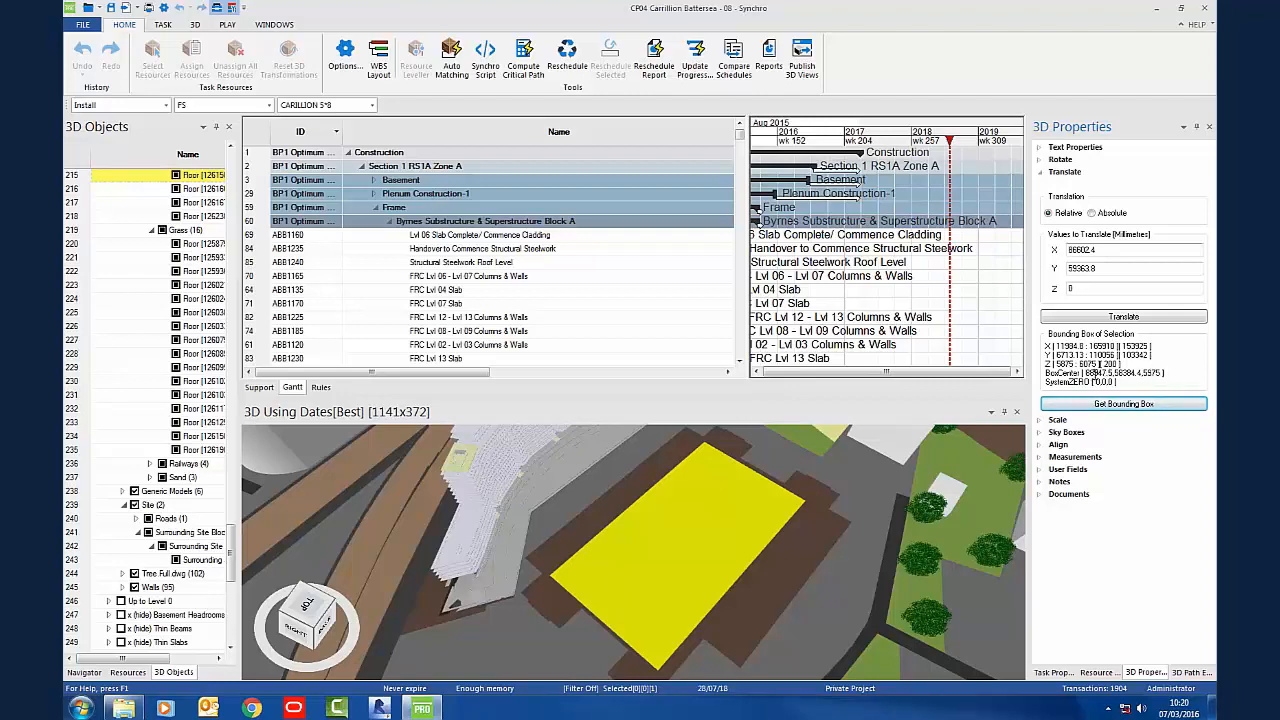
{"action": "mouse_move", "coordinate": [695, 568]}
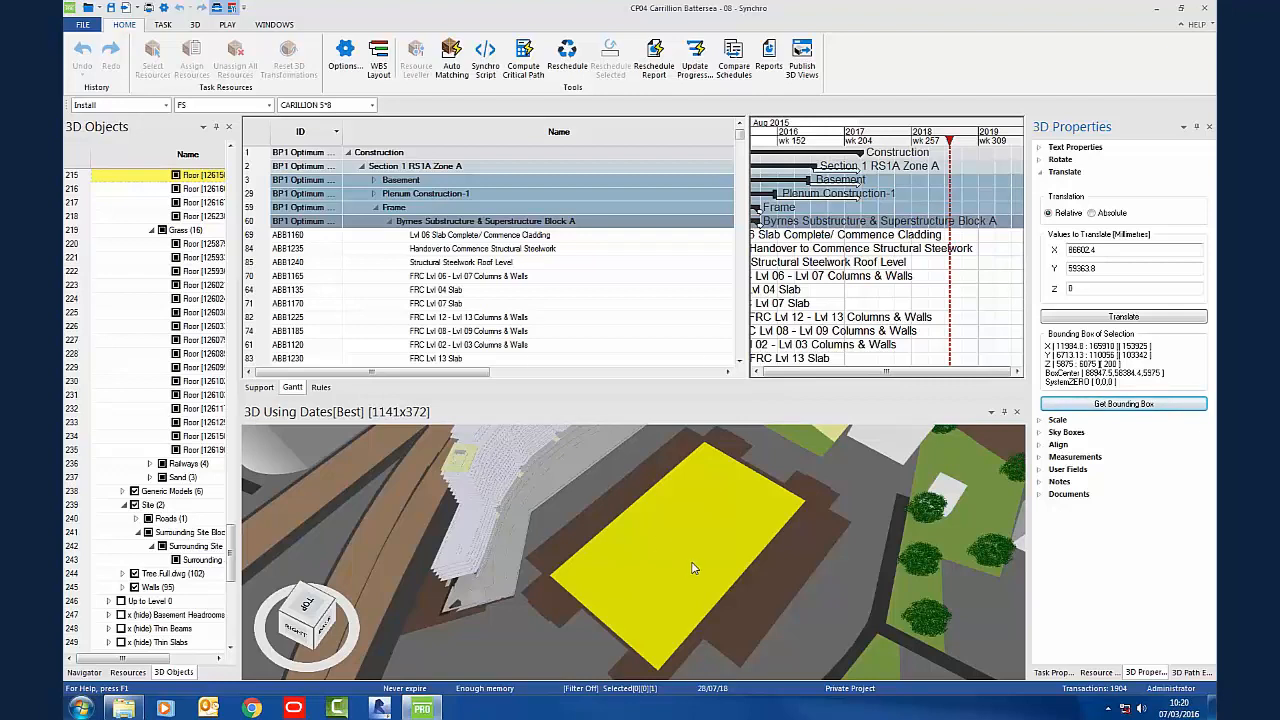
{"action": "mouse_move", "coordinate": [785, 575]}
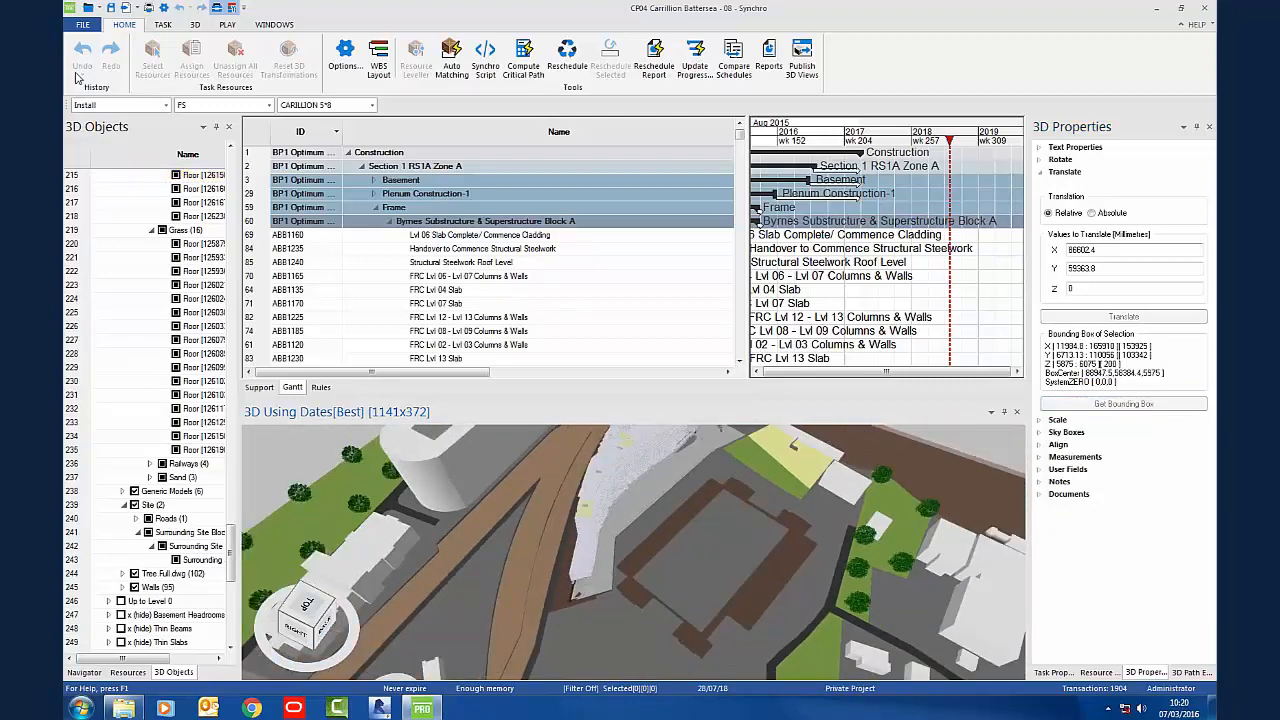
Step: Start a 3D import, add the Battersea model file, and reach the Relative Translate page
{"action": "left_click", "coordinate": [83, 24]}
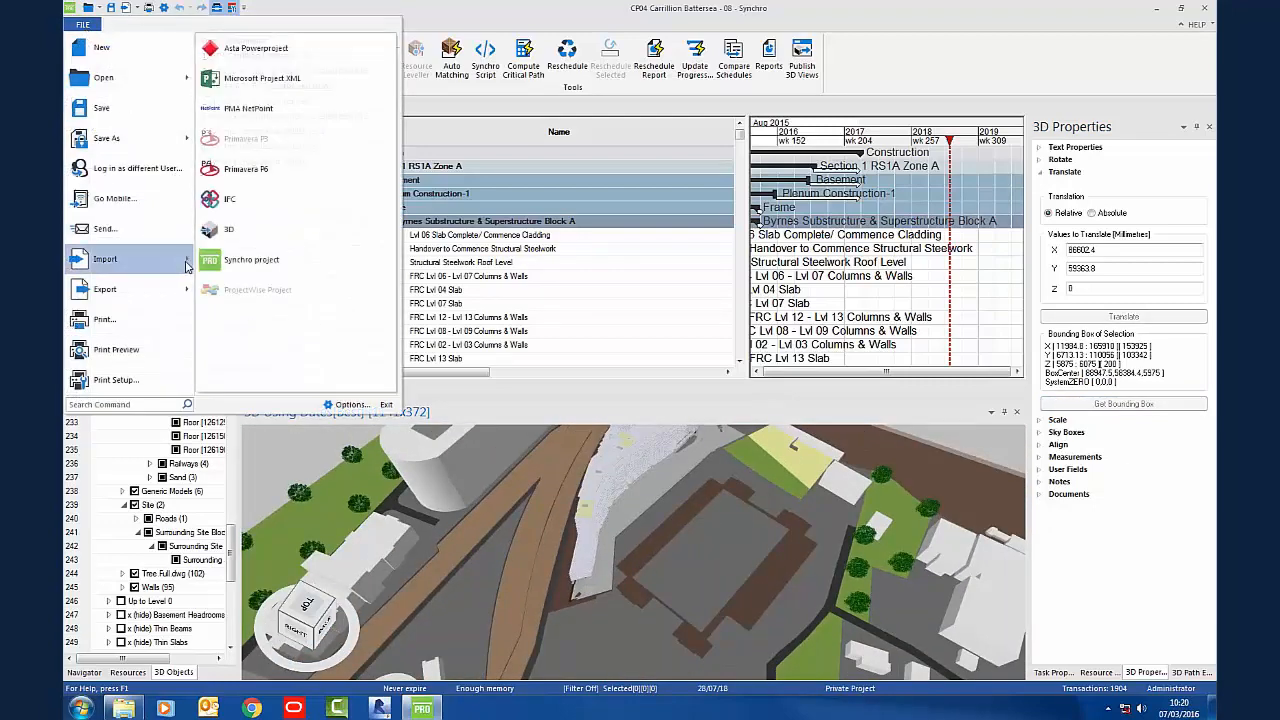
{"action": "left_click", "coordinate": [229, 229]}
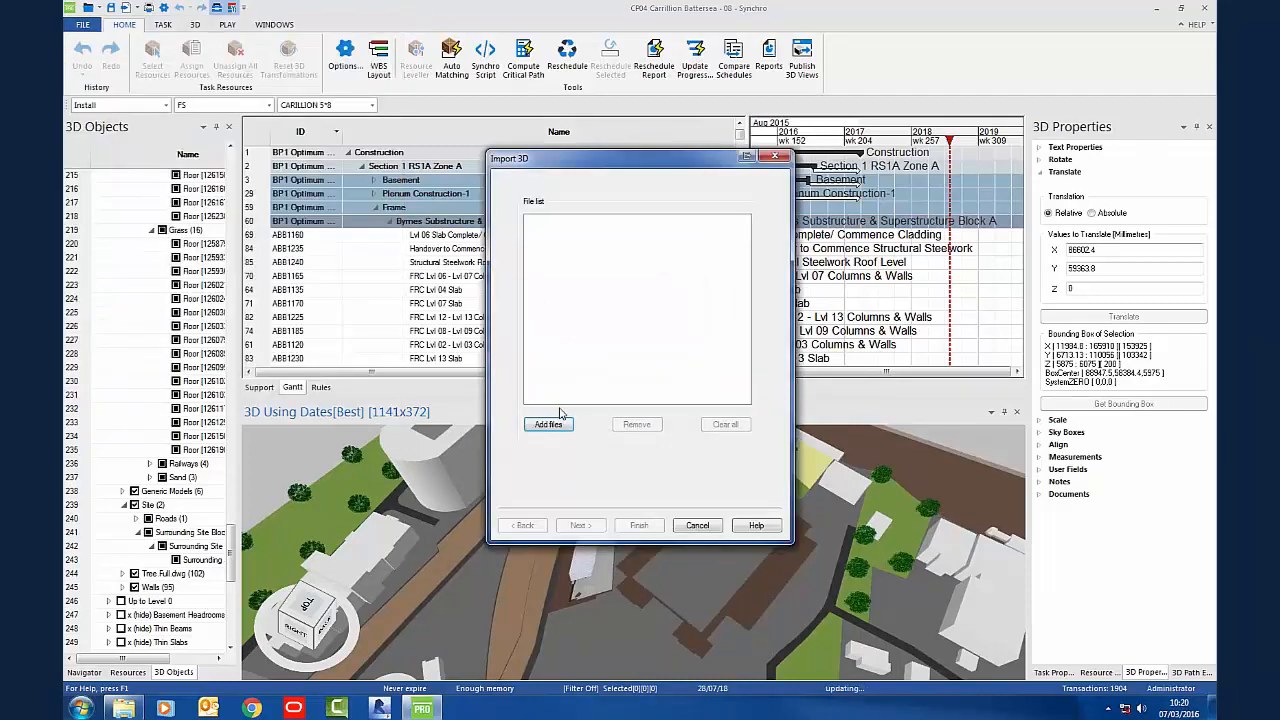
{"action": "left_click", "coordinate": [548, 424]}
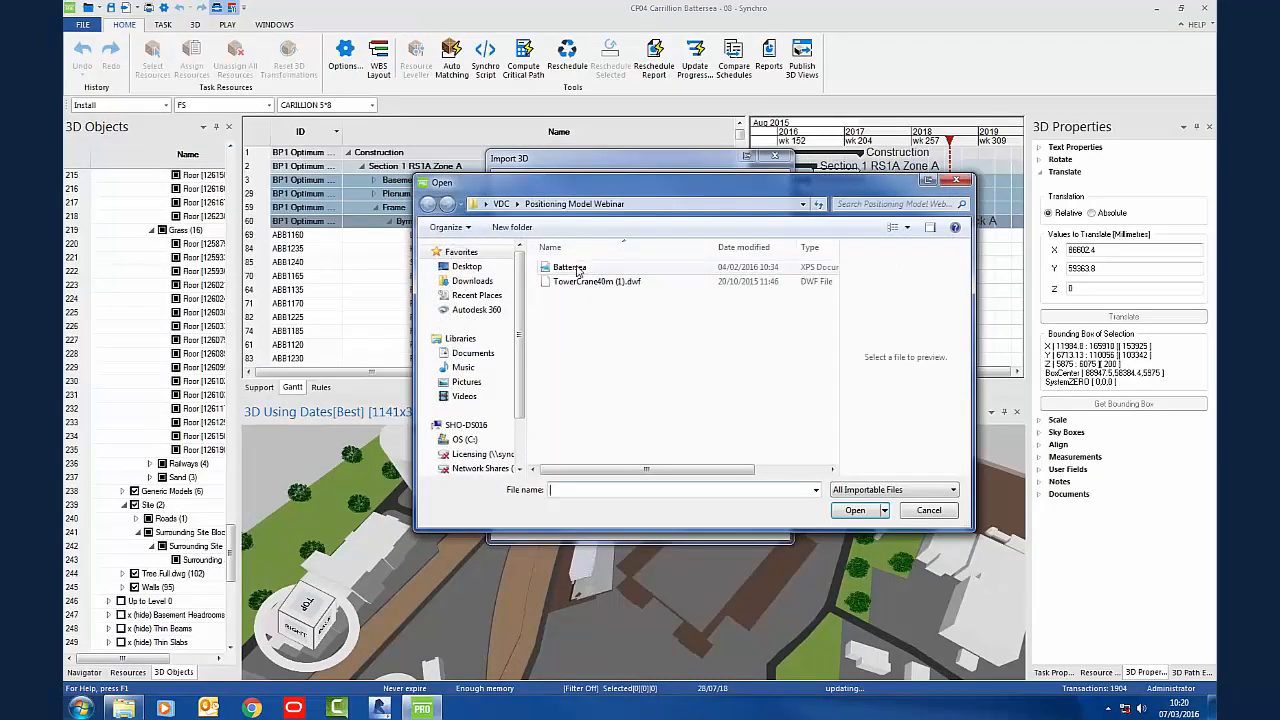
{"action": "left_click", "coordinate": [854, 510]}
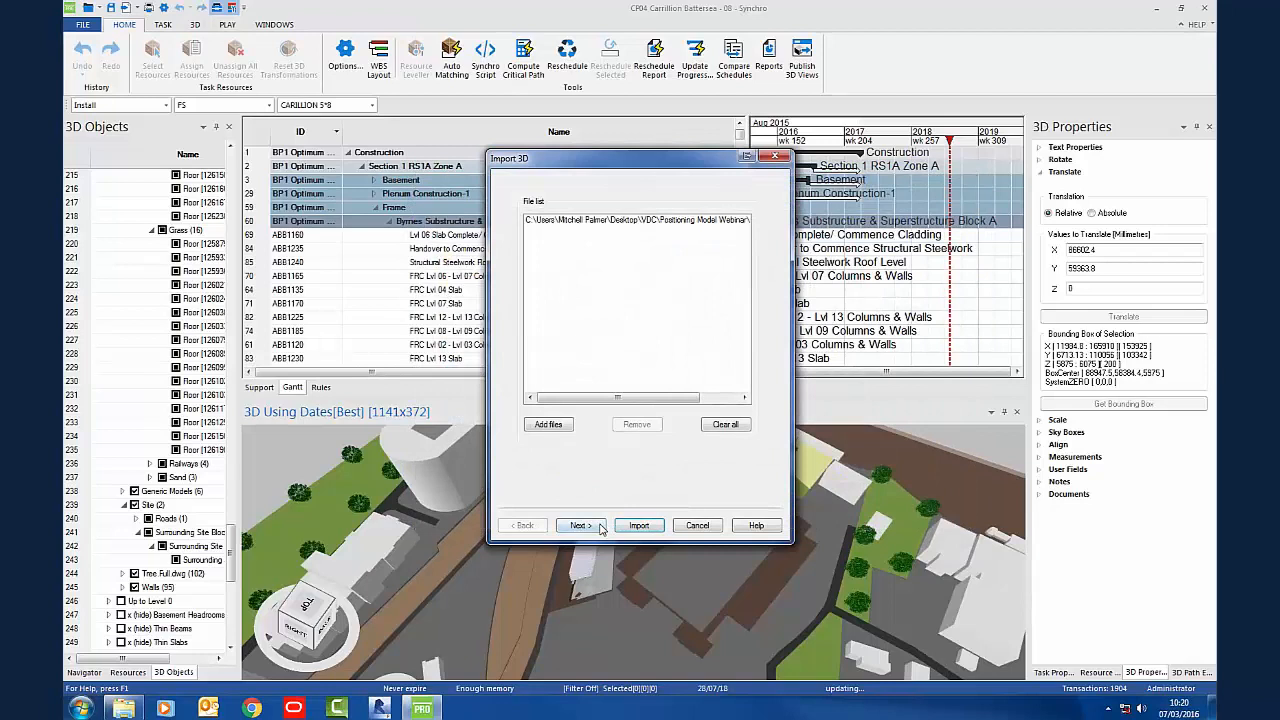
{"action": "left_click", "coordinate": [579, 525]}
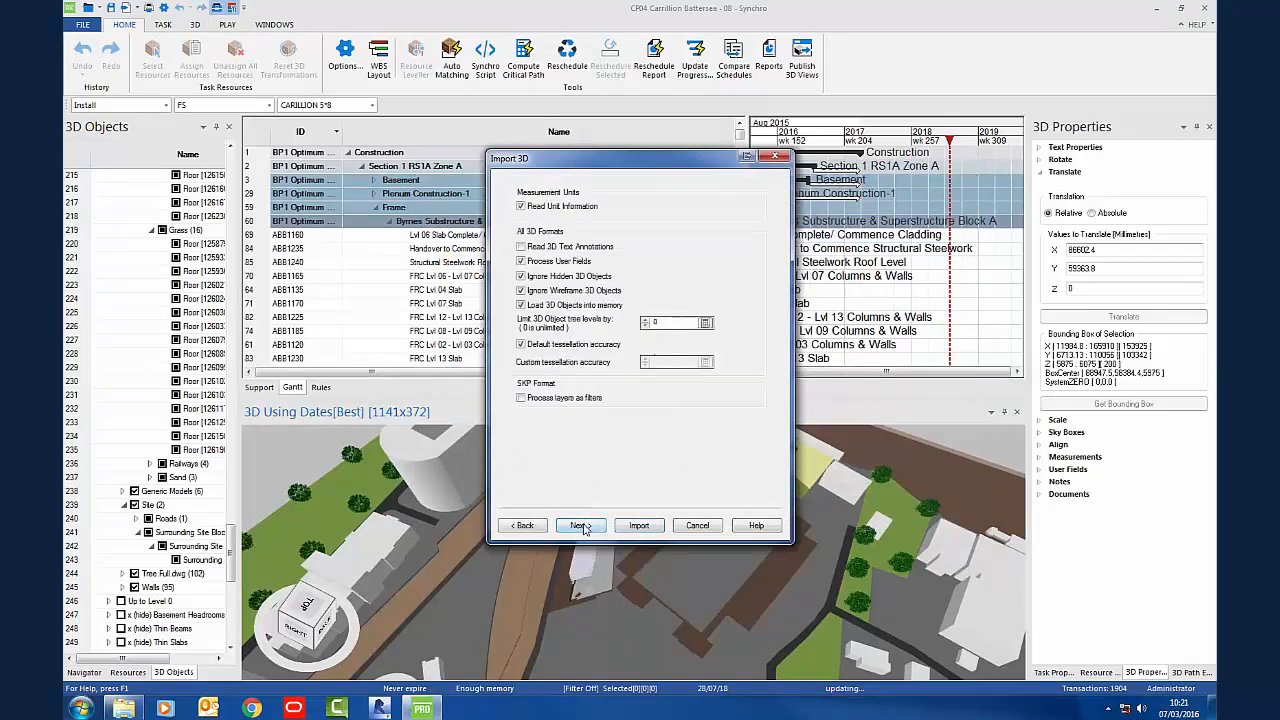
{"action": "left_click", "coordinate": [580, 525]}
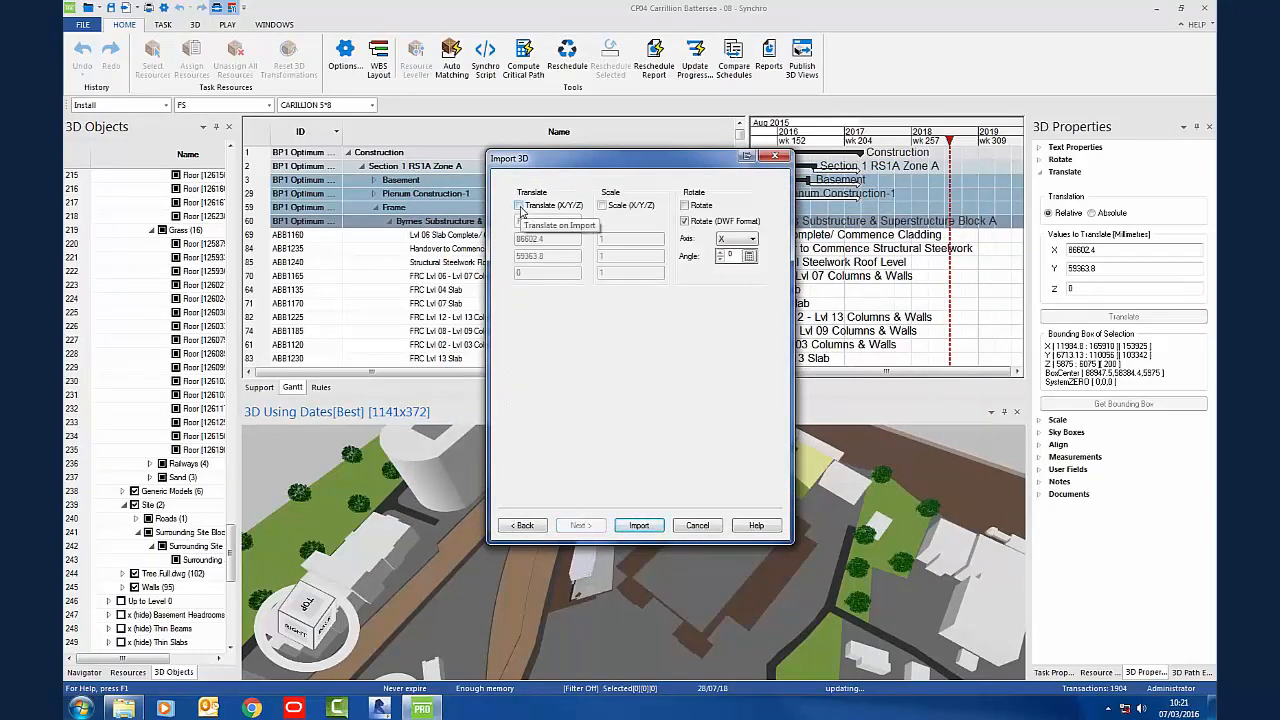
{"action": "left_click", "coordinate": [519, 205]}
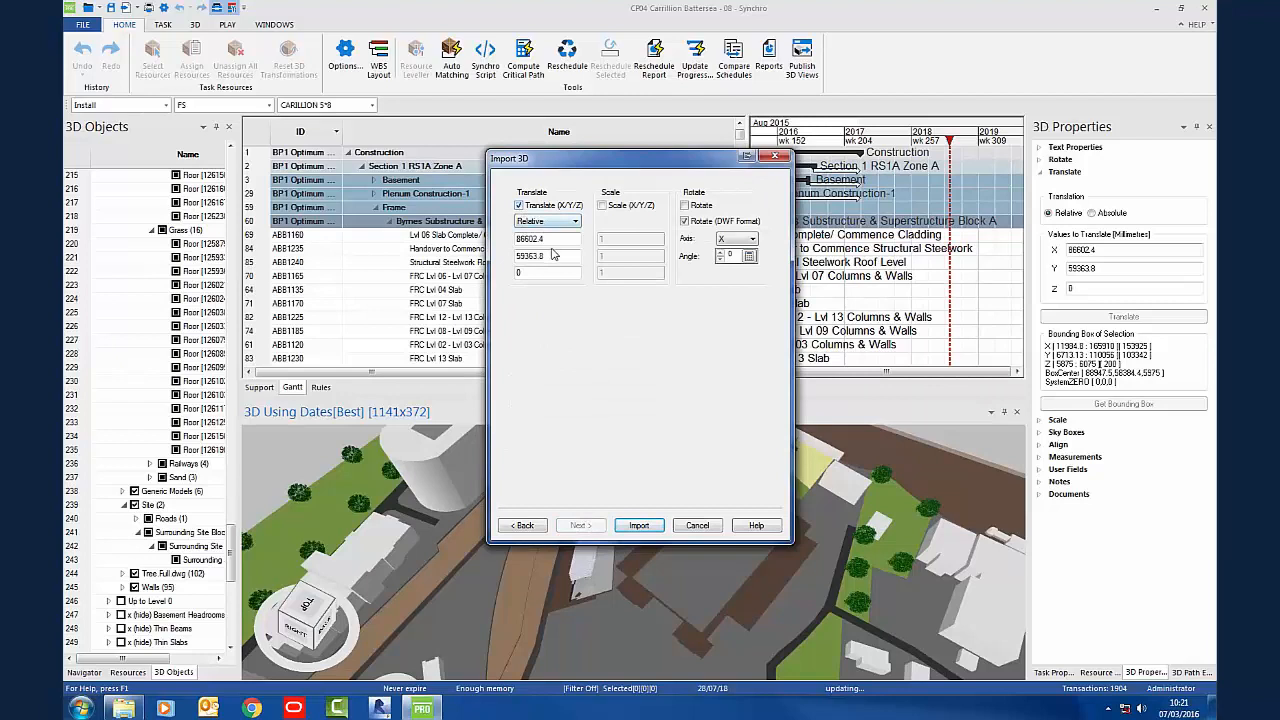
Step: Enter translate offsets X 88947.5 and Y 58384.4, keep Z at 0, and import
{"action": "left_click", "coordinate": [545, 239]}
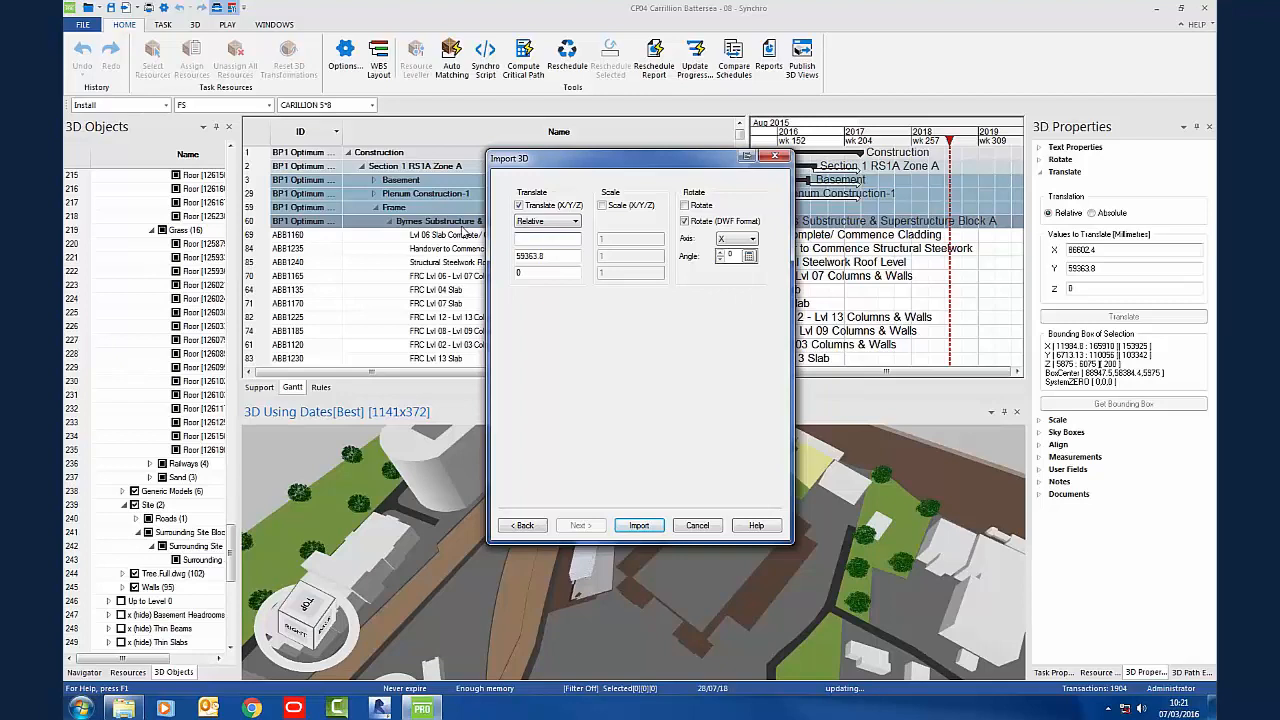
{"action": "type", "text": "88947."}
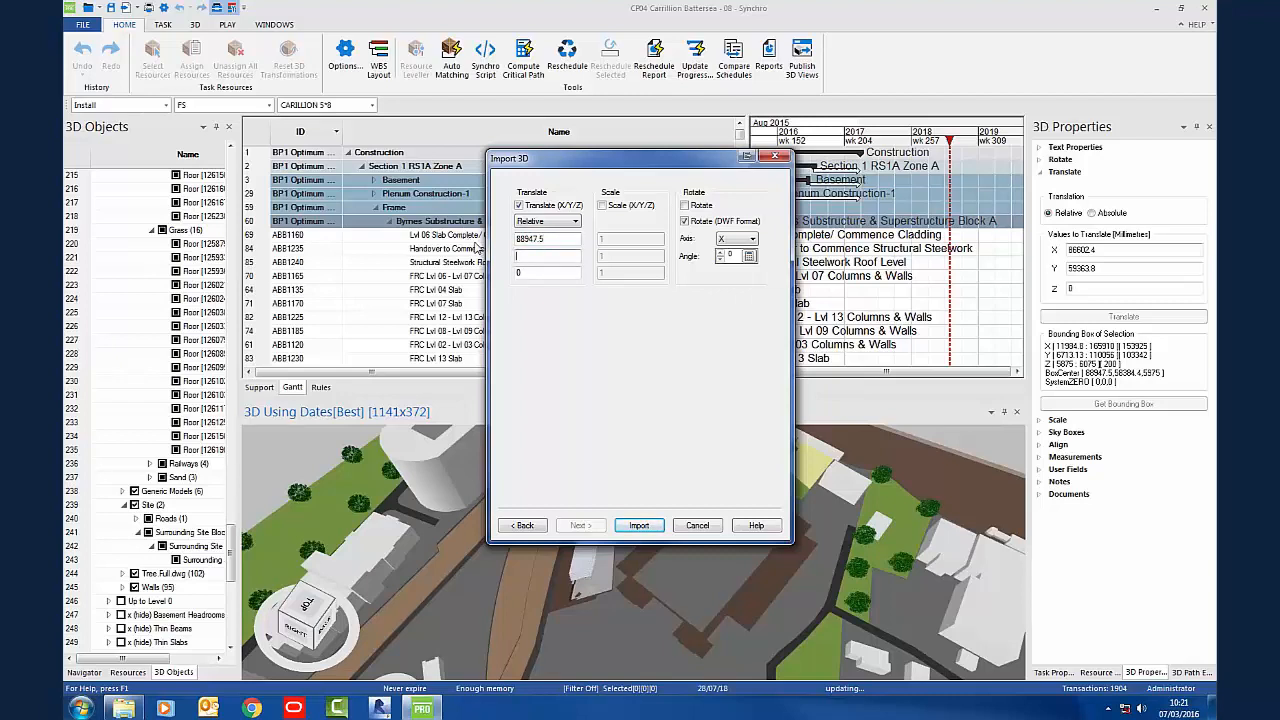
{"action": "type", "text": "5"}
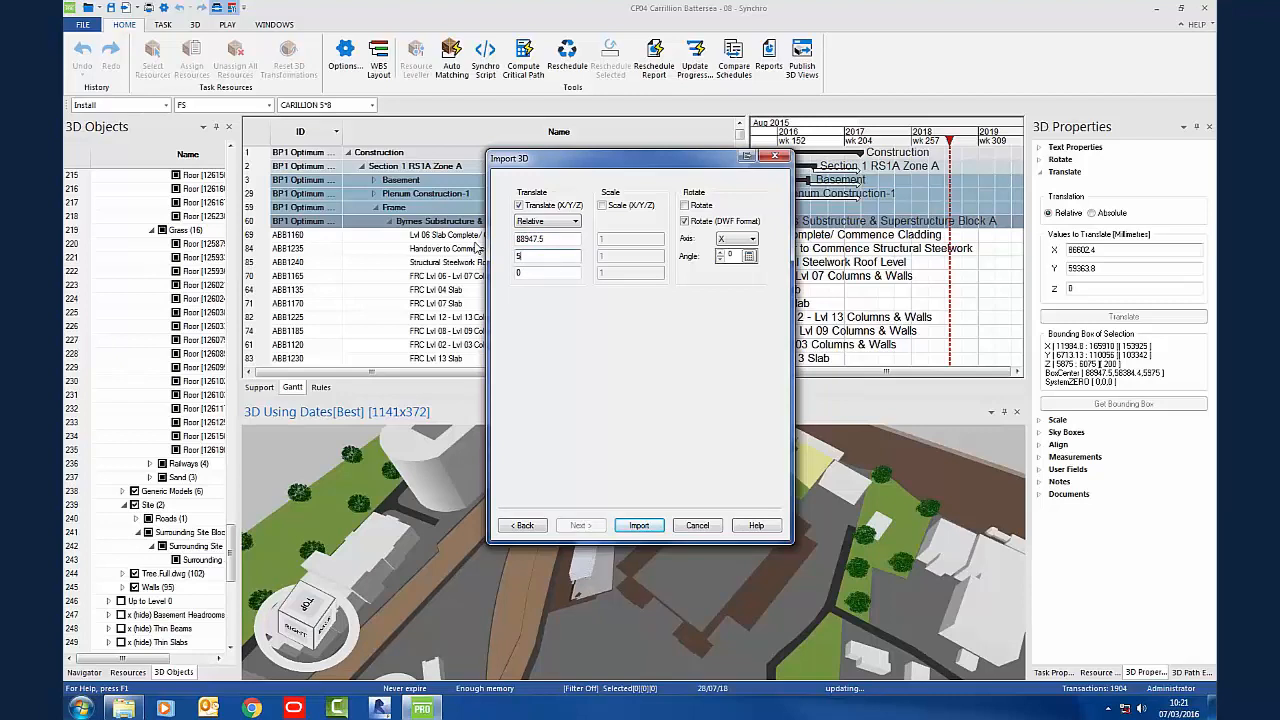
{"action": "type", "text": "58384.4"}
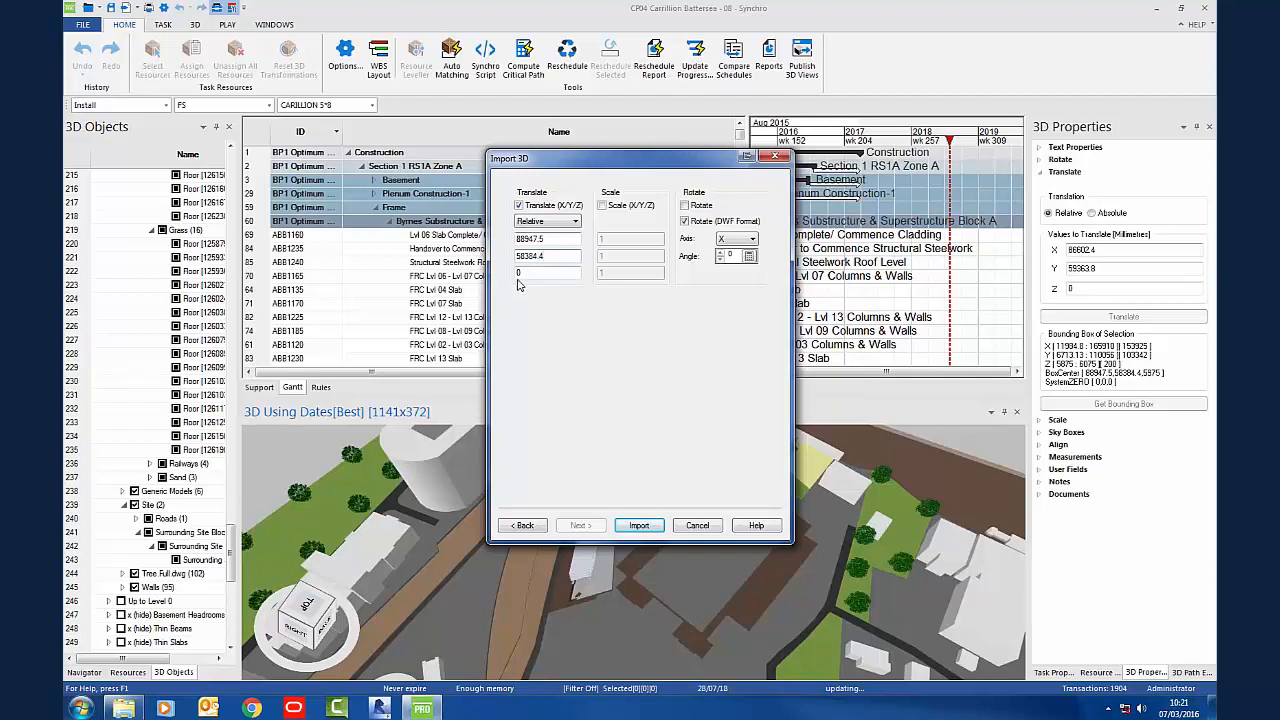
{"action": "mouse_move", "coordinate": [545, 273]}
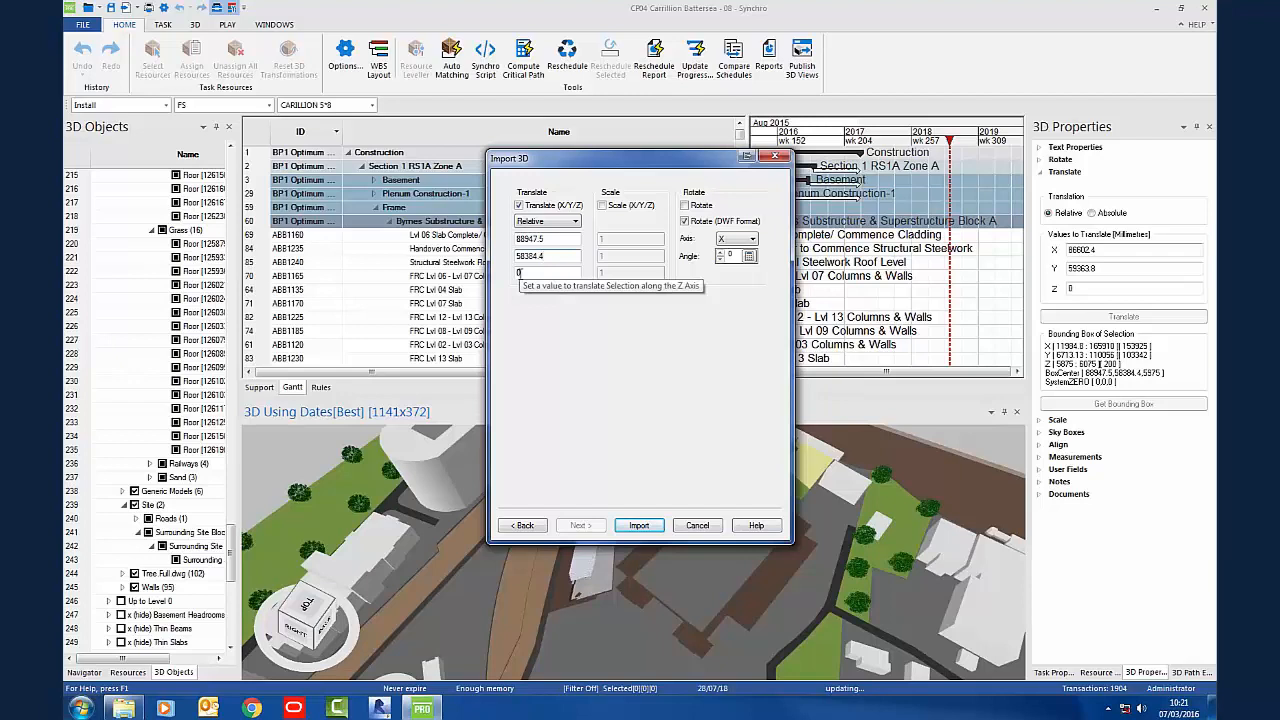
{"action": "mouse_move", "coordinate": [587, 307]}
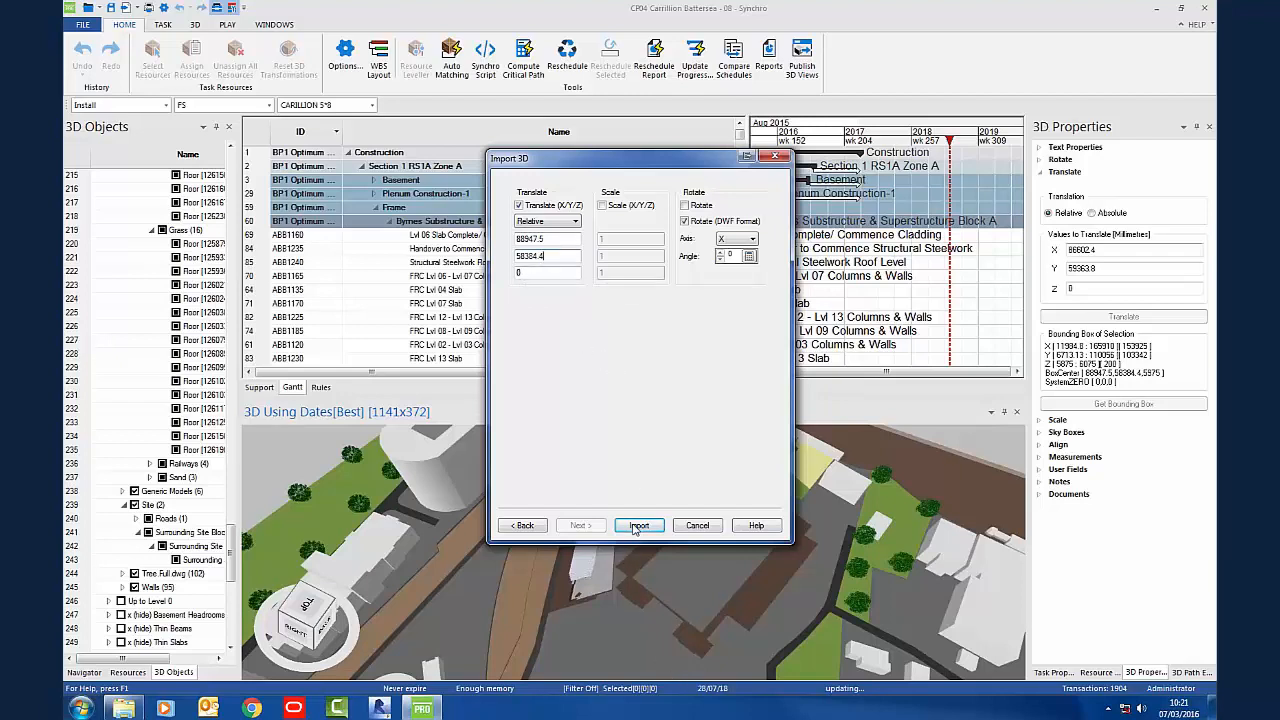
{"action": "left_click", "coordinate": [638, 525]}
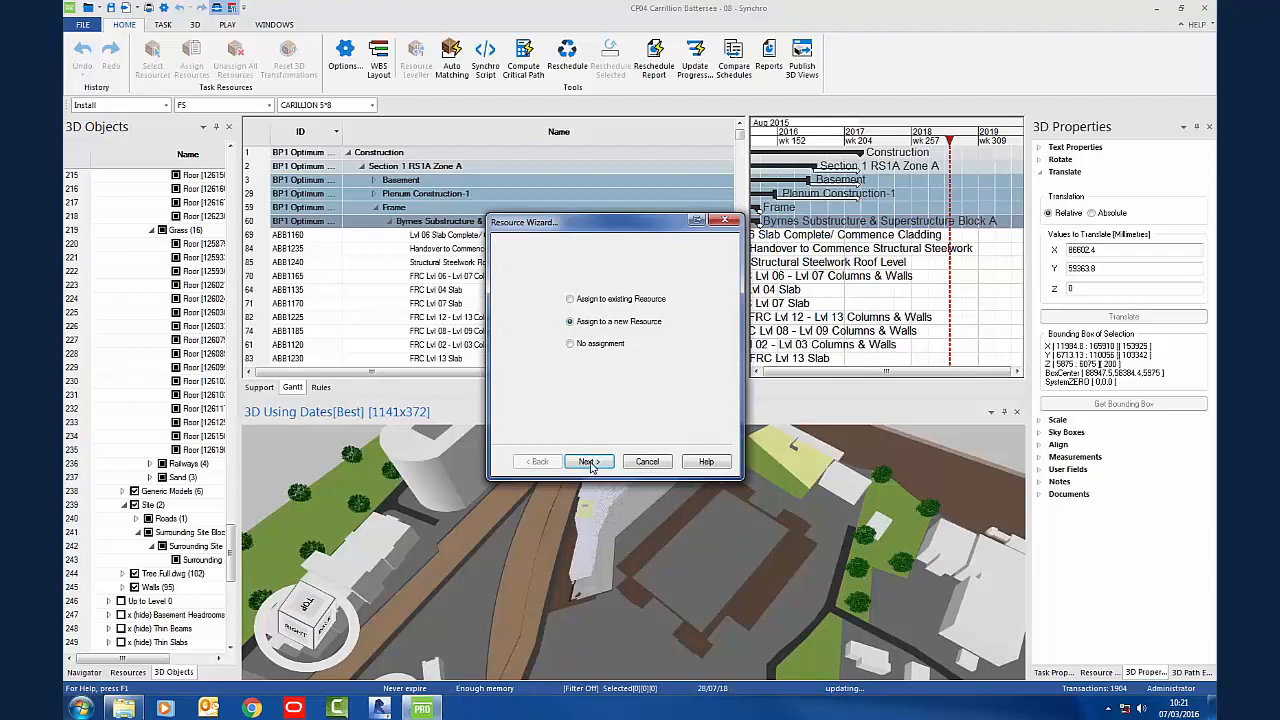
Step: Assign Battersea.dwfx to a new Material resource and finish the Resource Wizard
{"action": "left_click", "coordinate": [588, 461]}
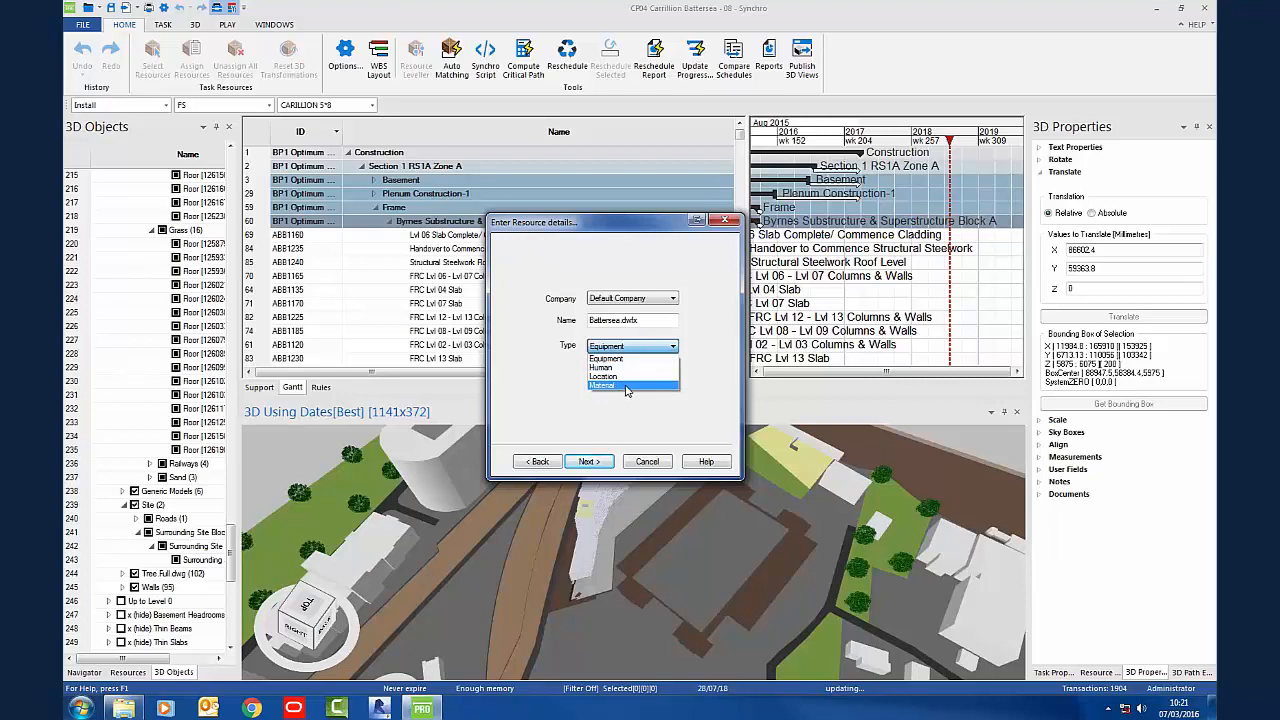
{"action": "left_click", "coordinate": [603, 385]}
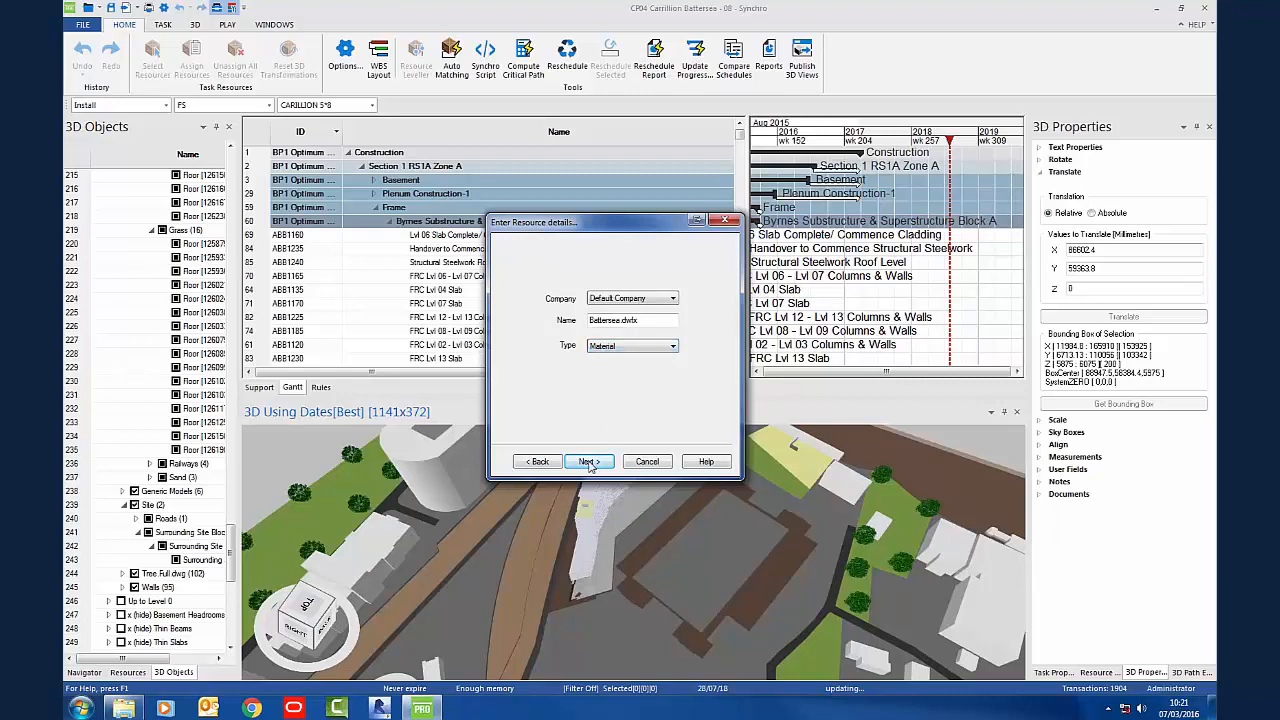
{"action": "left_click", "coordinate": [588, 461]}
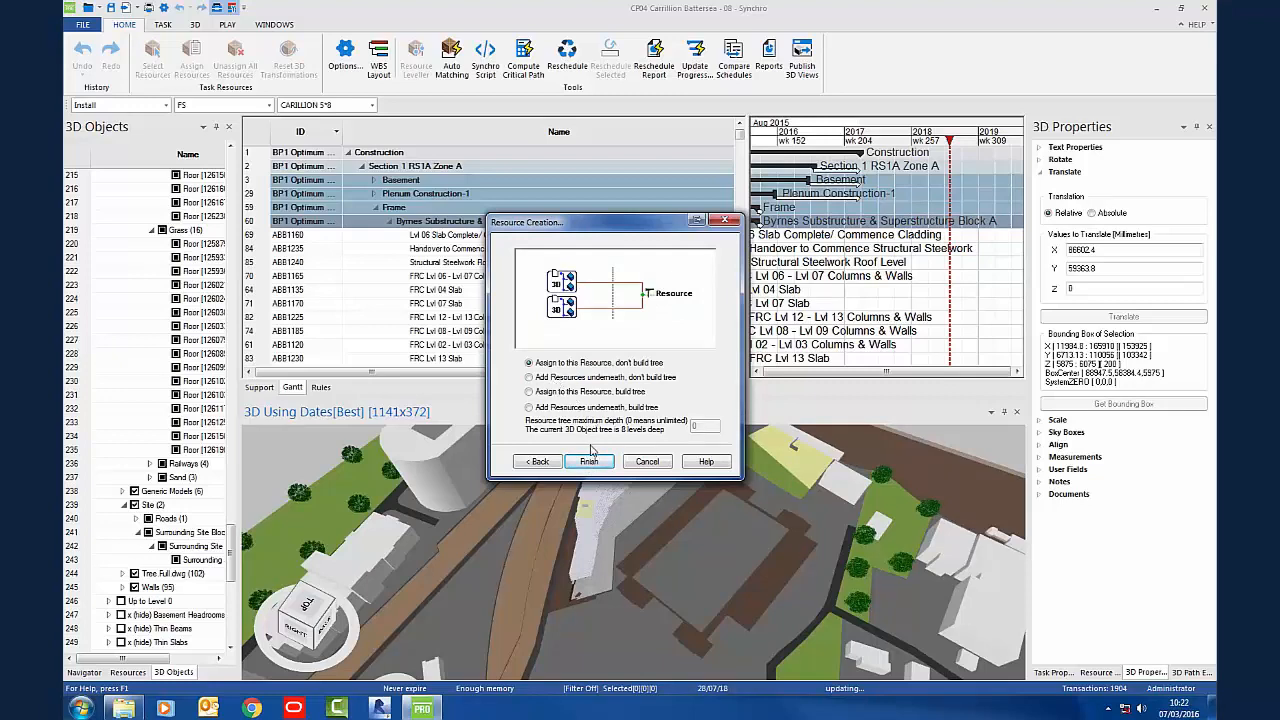
{"action": "left_click", "coordinate": [589, 461]}
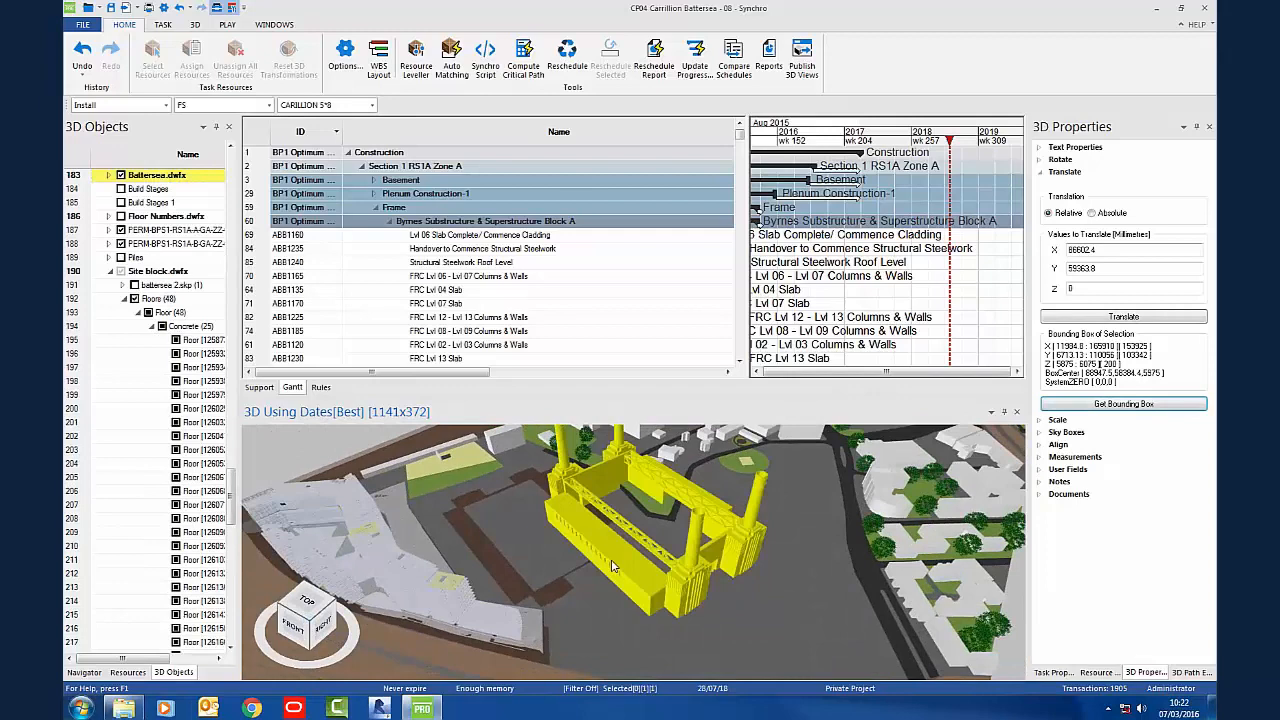
Step: Place the Battersea model on site using Edit > Manipulator with element snapping
{"action": "right_click", "coordinate": [615, 565]}
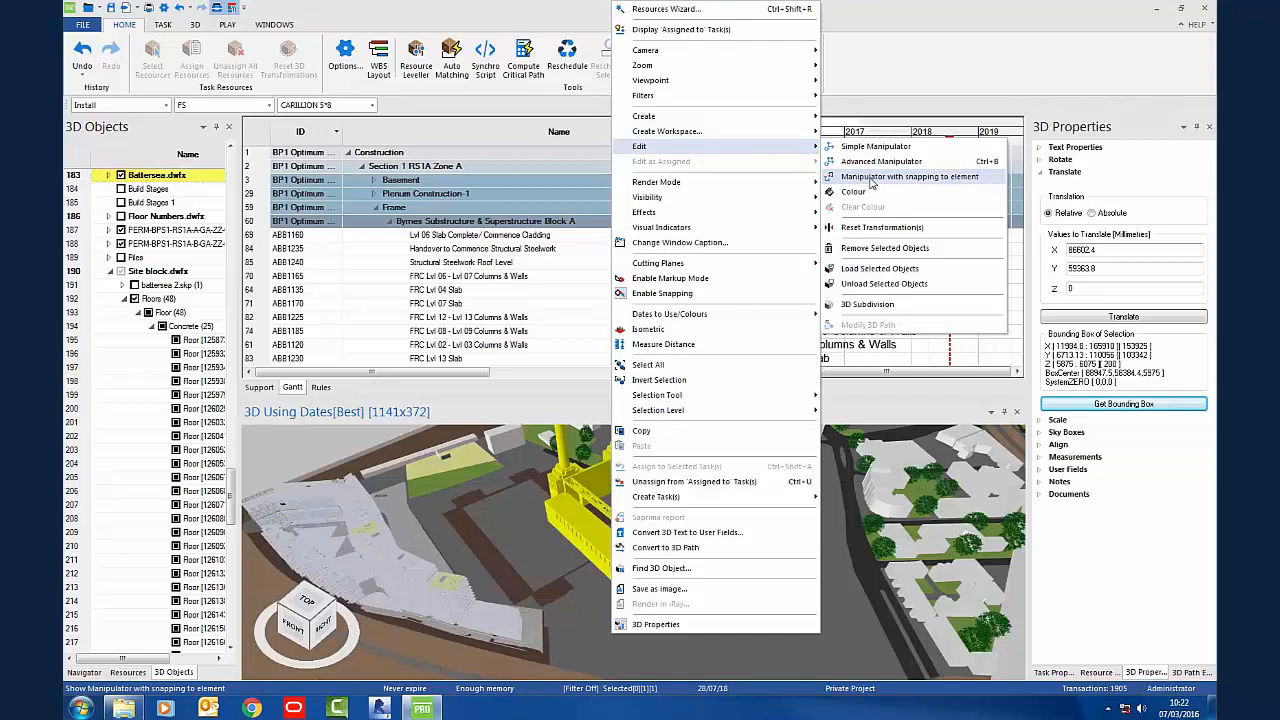
{"action": "left_click", "coordinate": [910, 176]}
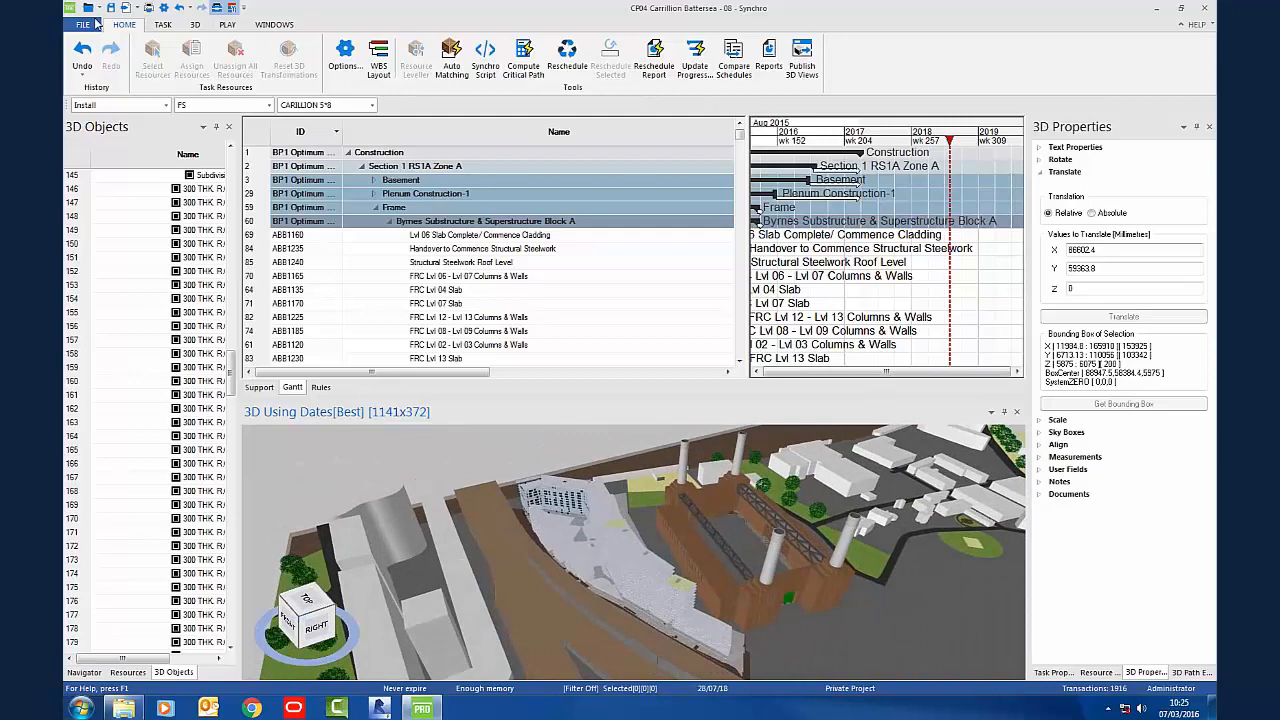
Step: Add TowerCrane40m (1).dwf to a new 3D import
{"action": "left_click", "coordinate": [84, 24]}
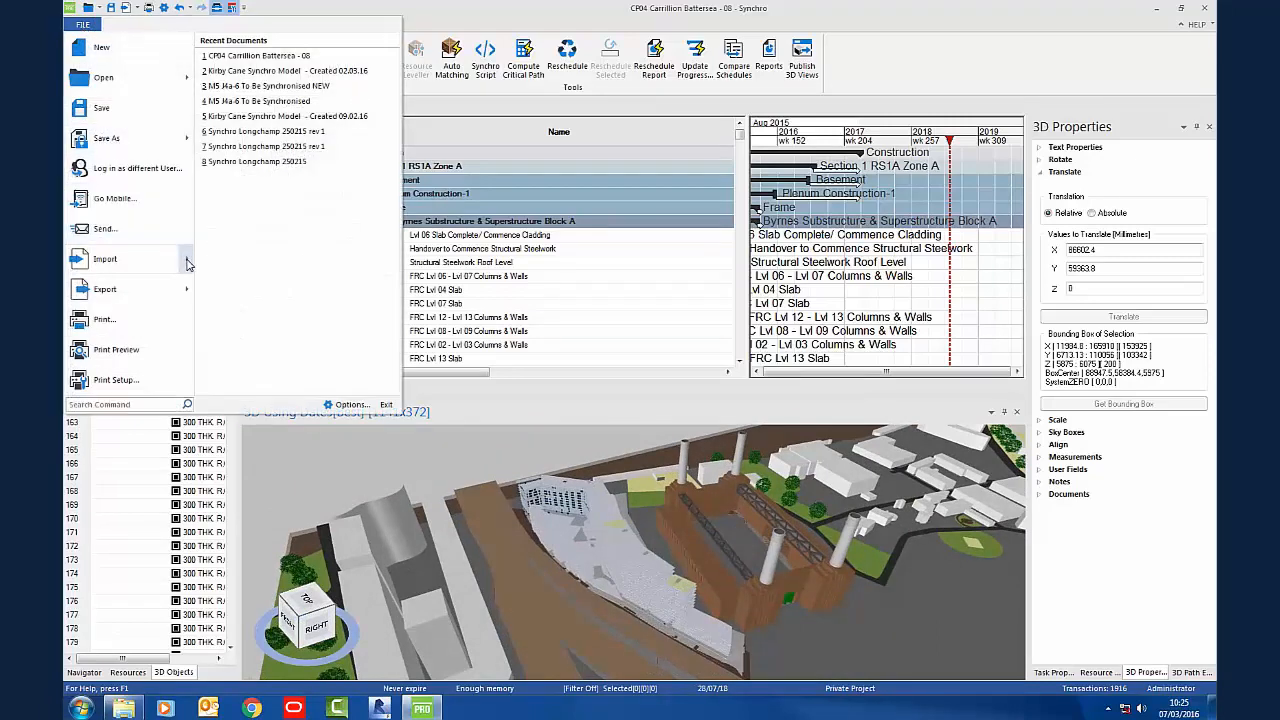
{"action": "left_click", "coordinate": [105, 259]}
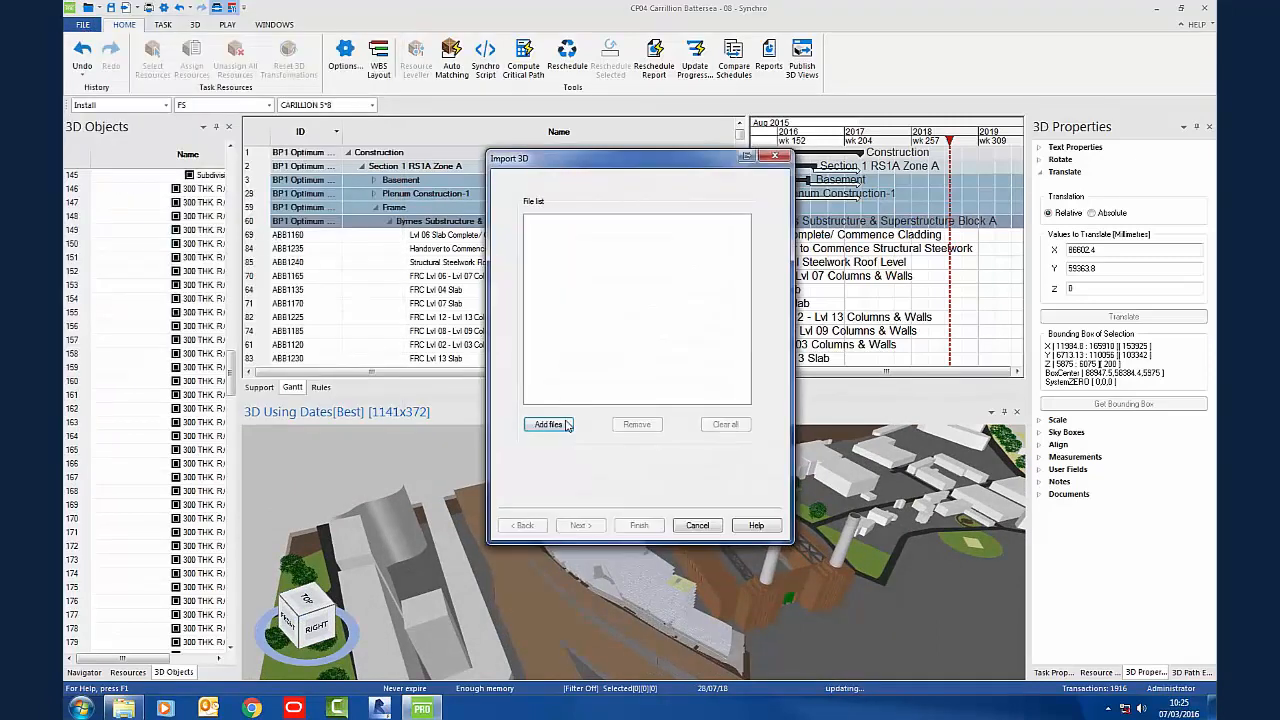
{"action": "left_click", "coordinate": [548, 424]}
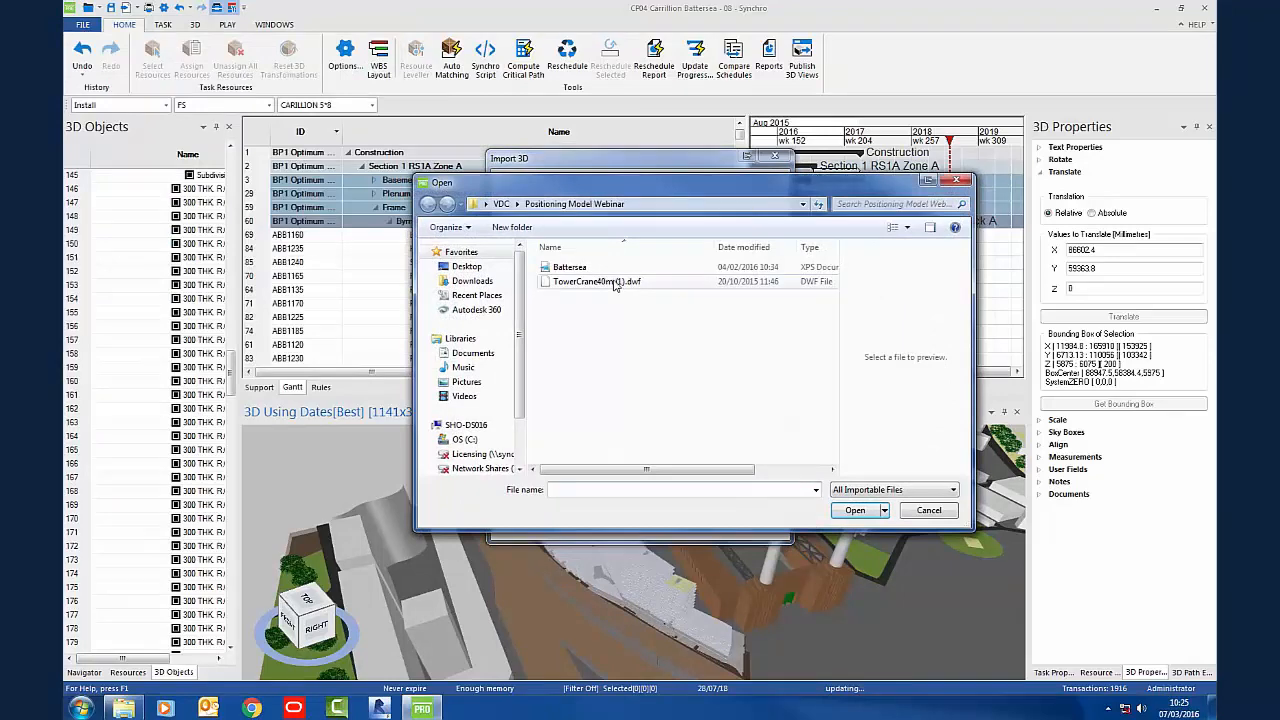
{"action": "left_click", "coordinate": [597, 281]}
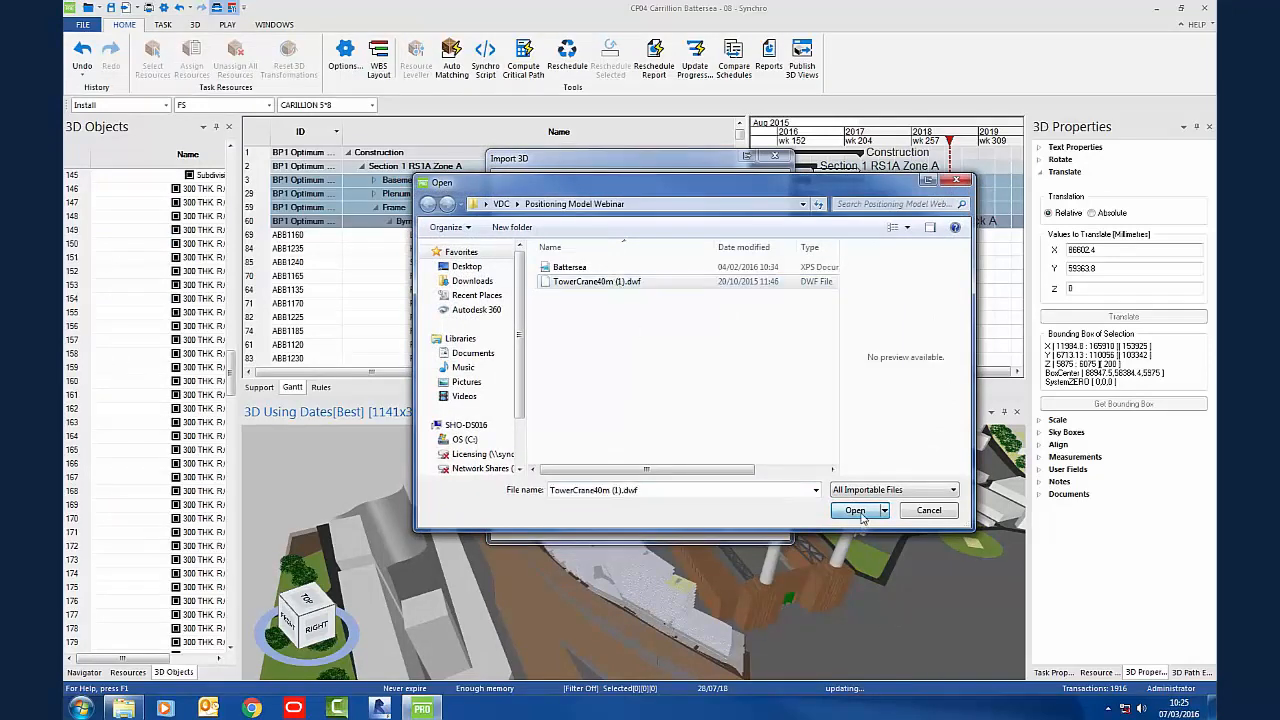
{"action": "left_click", "coordinate": [853, 510]}
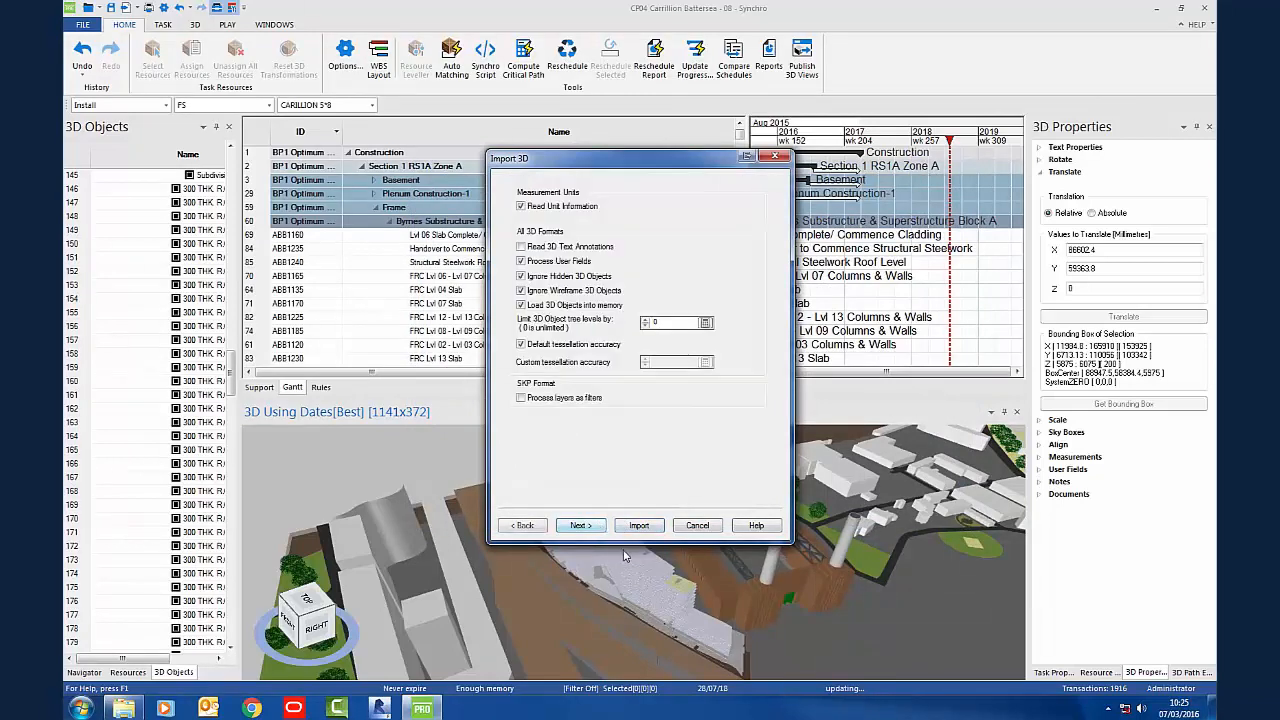
Step: Import the crane without translation and create it as an Equipment resource
{"action": "left_click", "coordinate": [580, 525]}
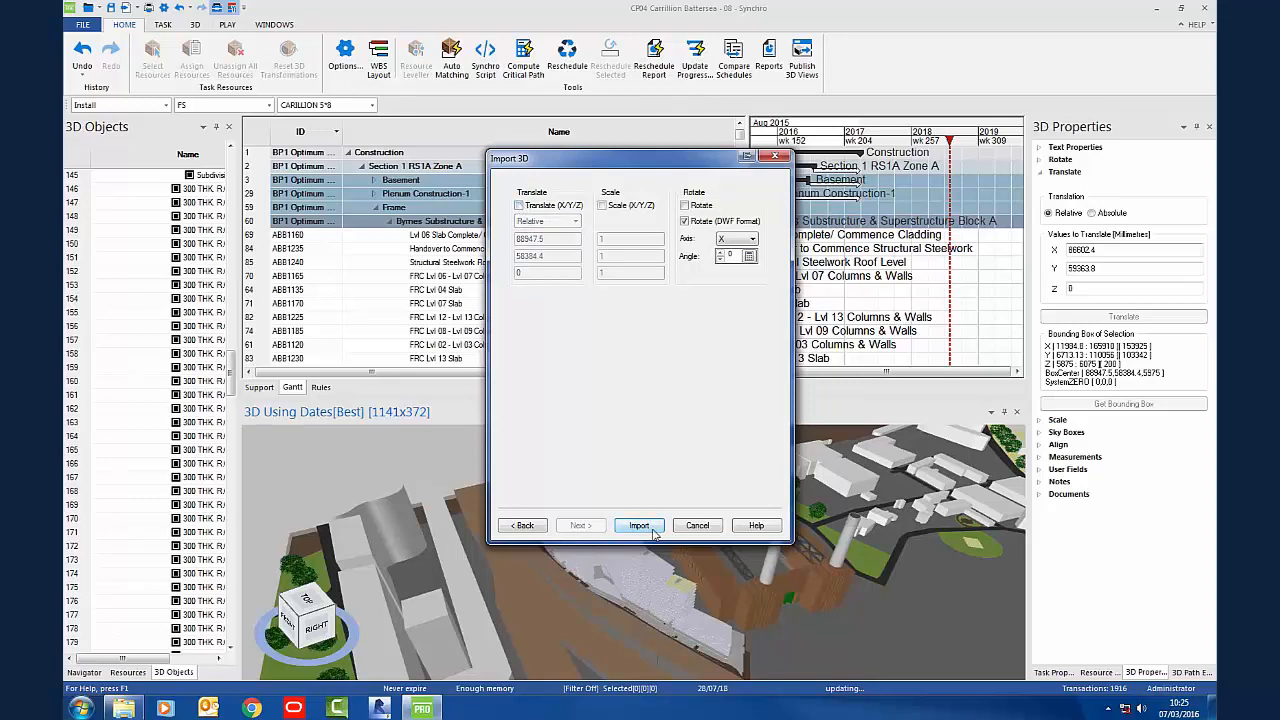
{"action": "left_click", "coordinate": [639, 525]}
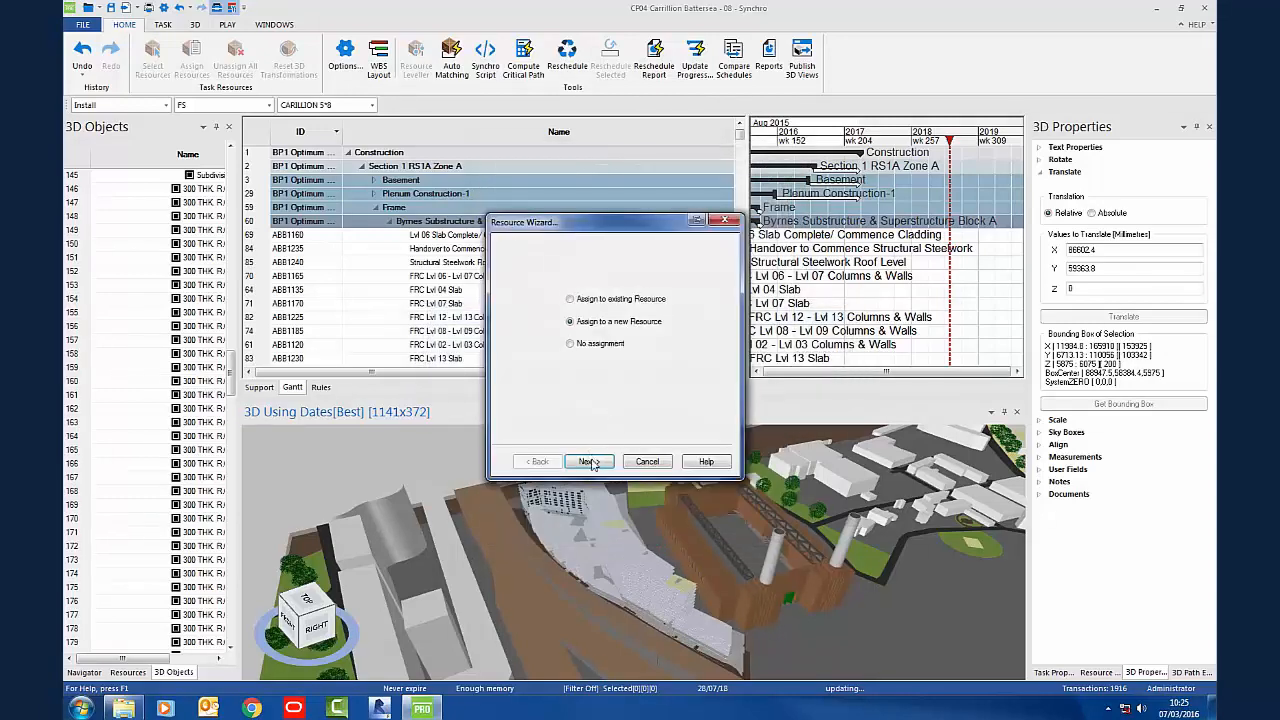
{"action": "left_click", "coordinate": [588, 461]}
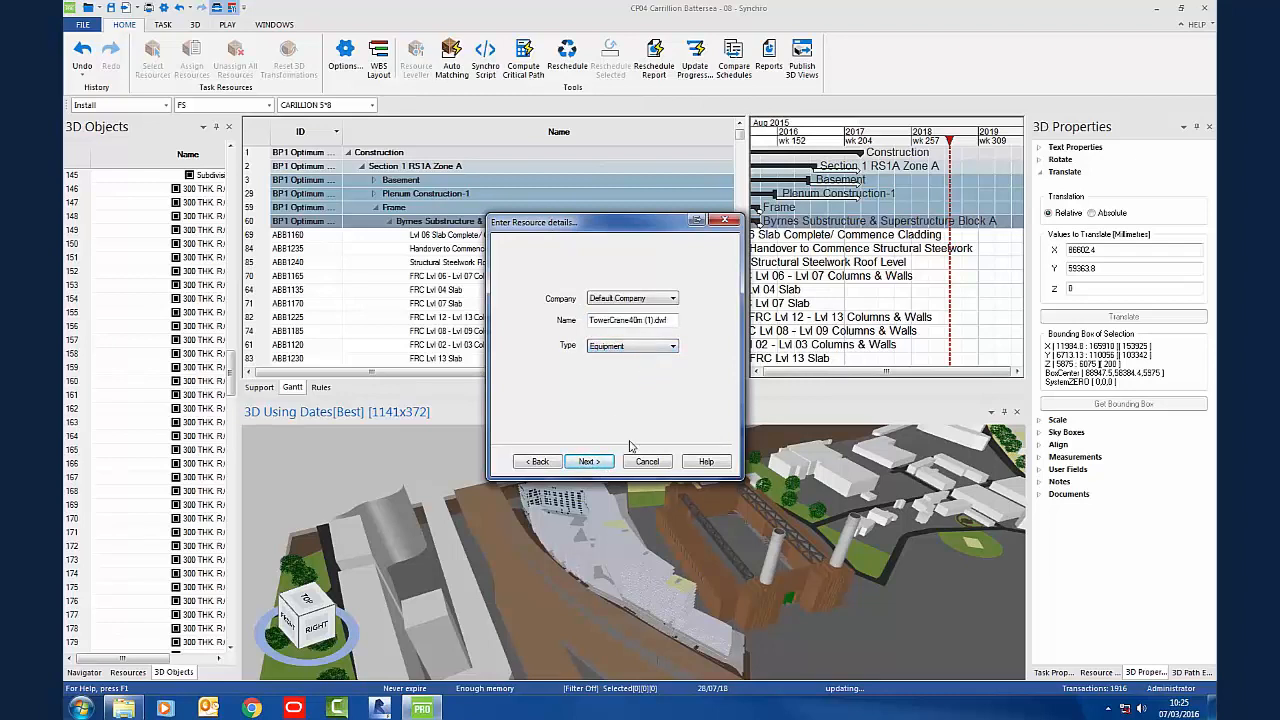
{"action": "left_click", "coordinate": [588, 461]}
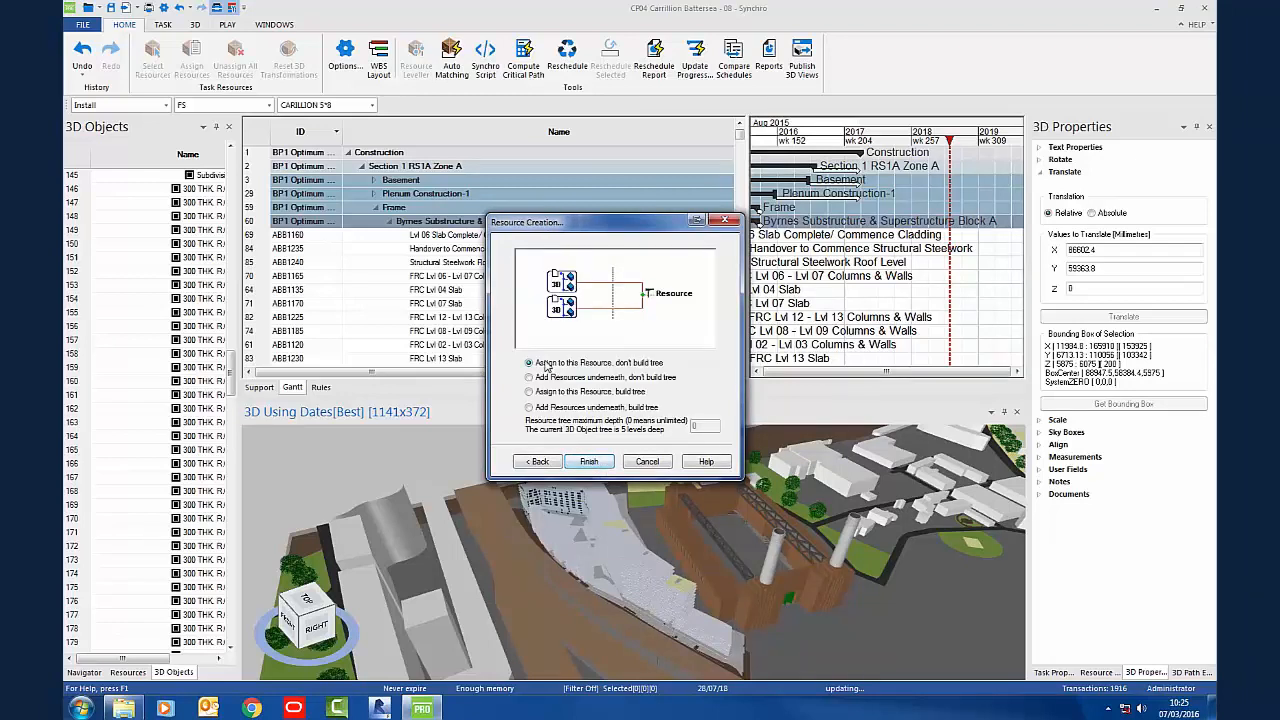
{"action": "left_click", "coordinate": [588, 461]}
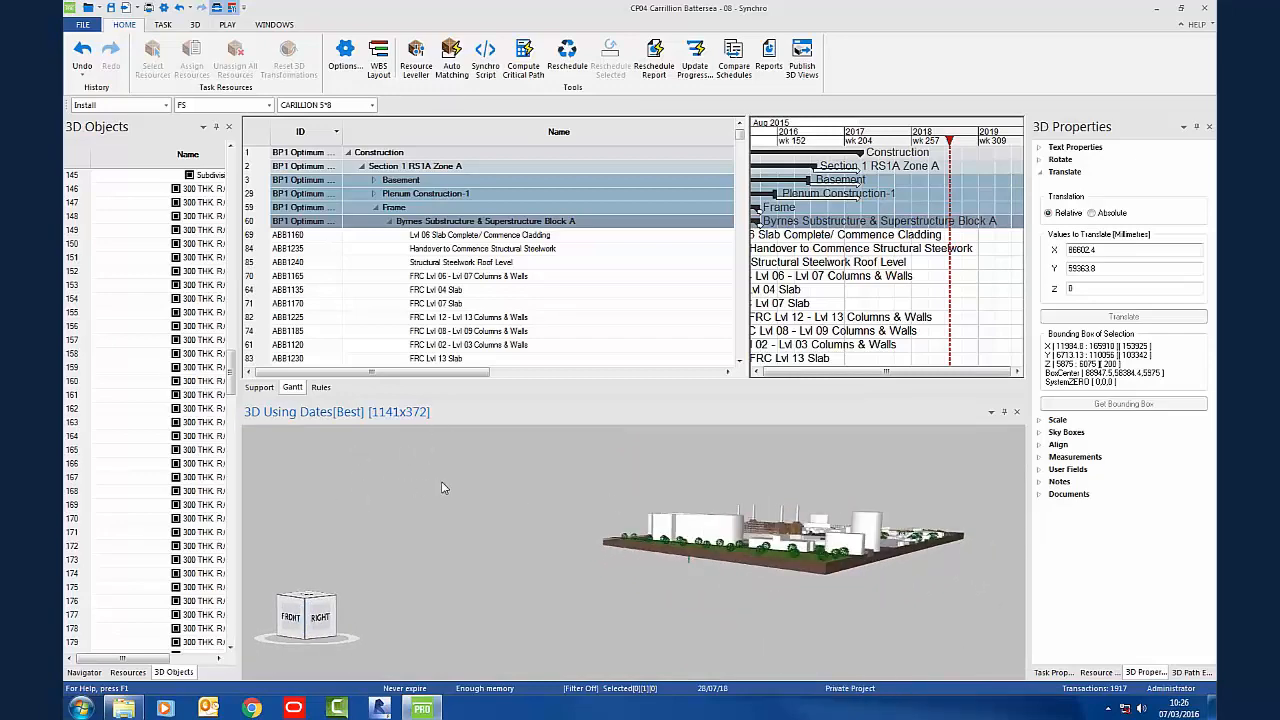
Step: Collapse the 3D Objects tree, select TowerCrane40m (1).dwf, and zoom to Selected Objects
{"action": "left_click_drag", "start_coordinate": [444, 487], "coordinate": [705, 560]}
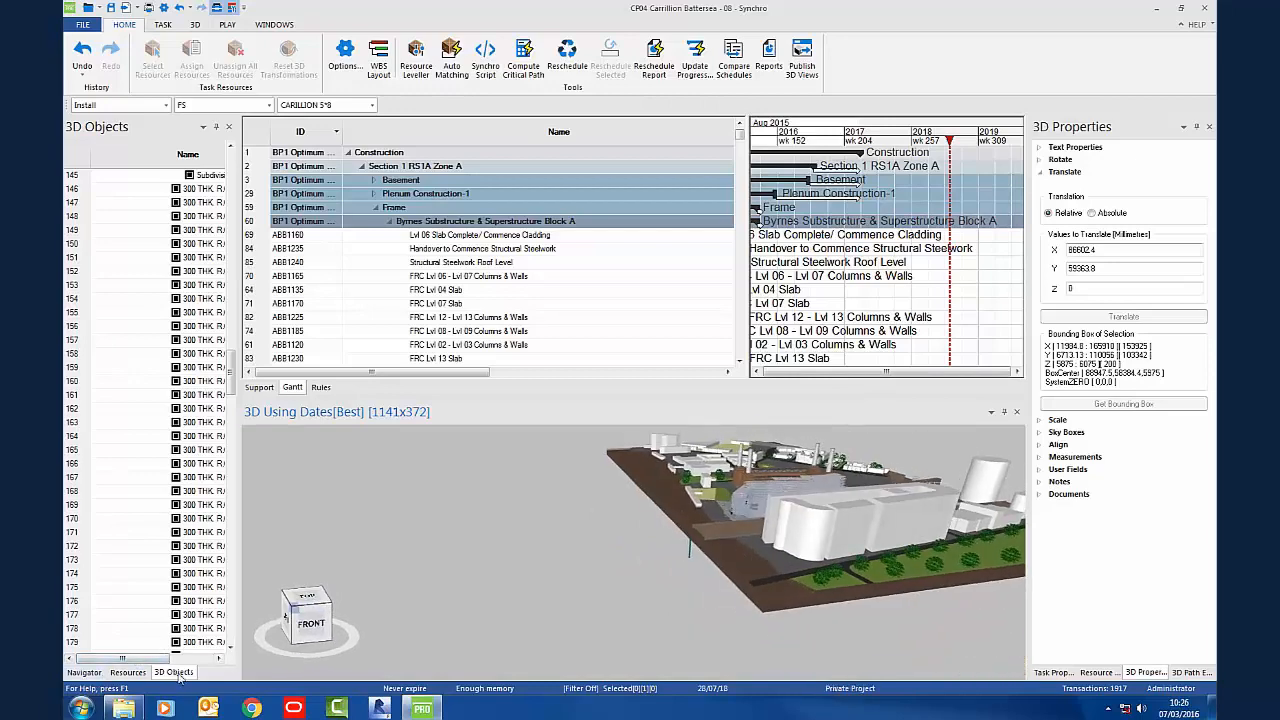
{"action": "right_click", "coordinate": [150, 400]}
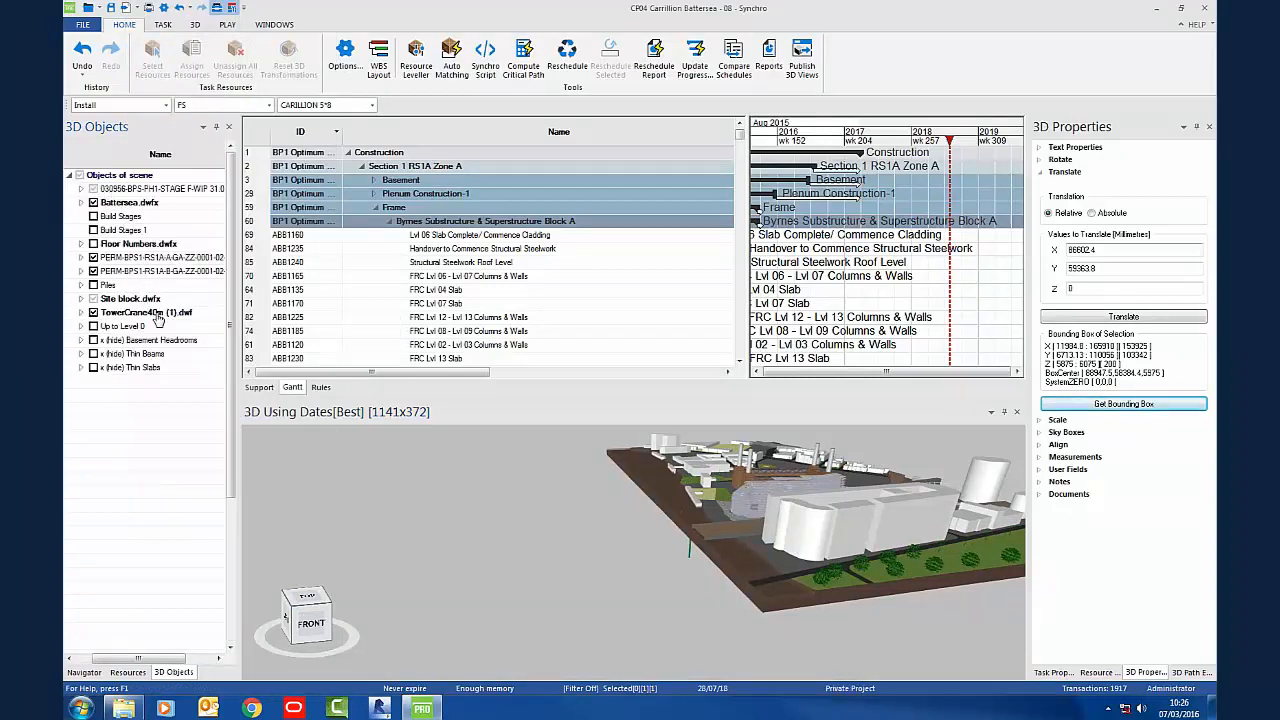
{"action": "left_click", "coordinate": [145, 312]}
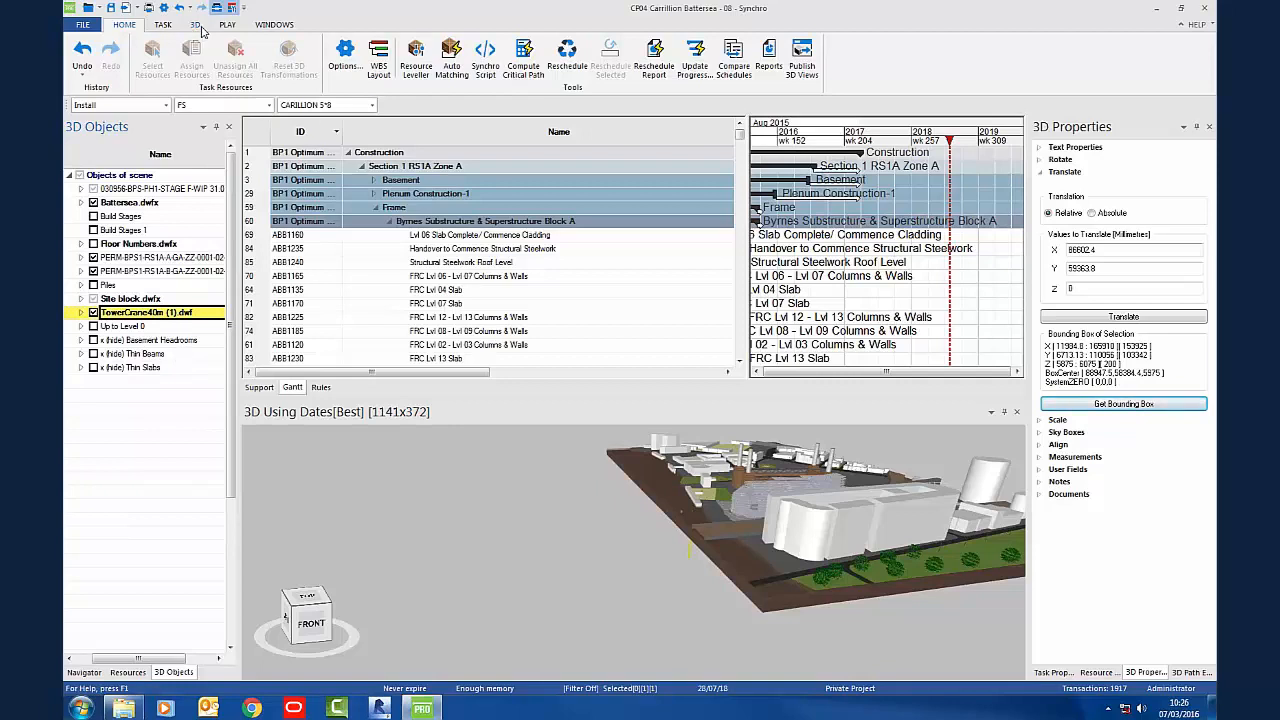
{"action": "left_click", "coordinate": [195, 24]}
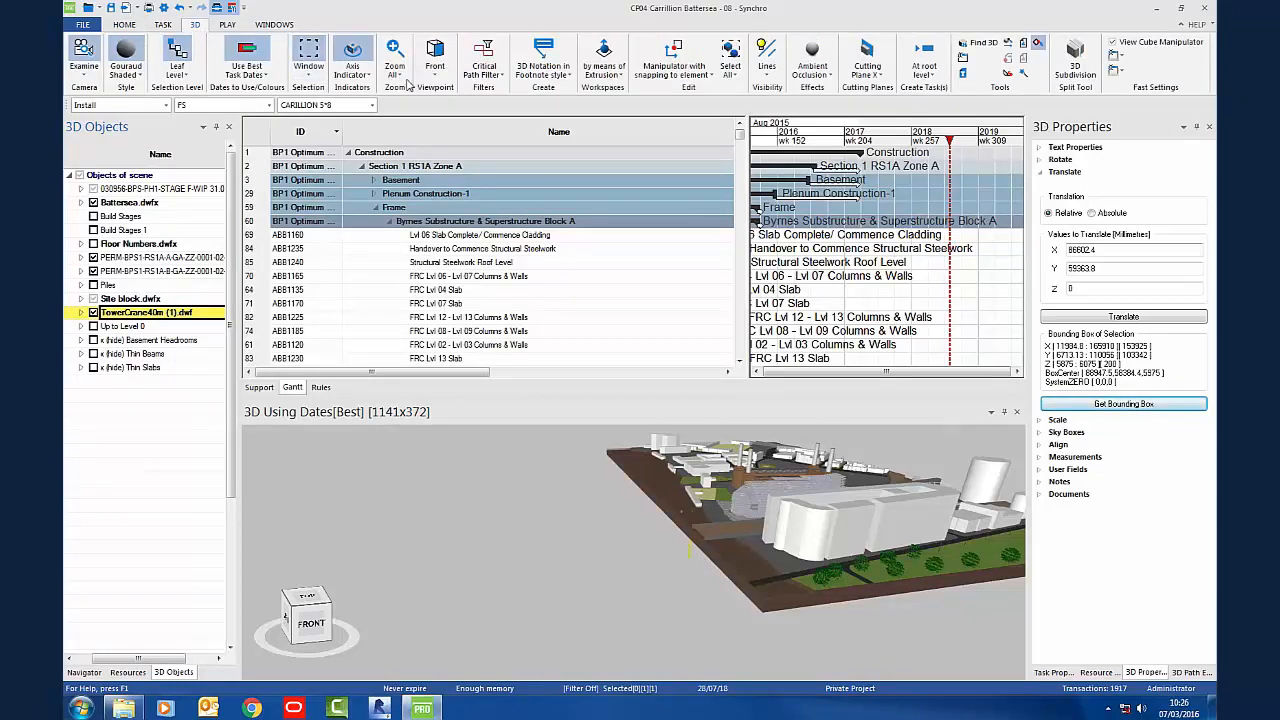
{"action": "left_click", "coordinate": [395, 55]}
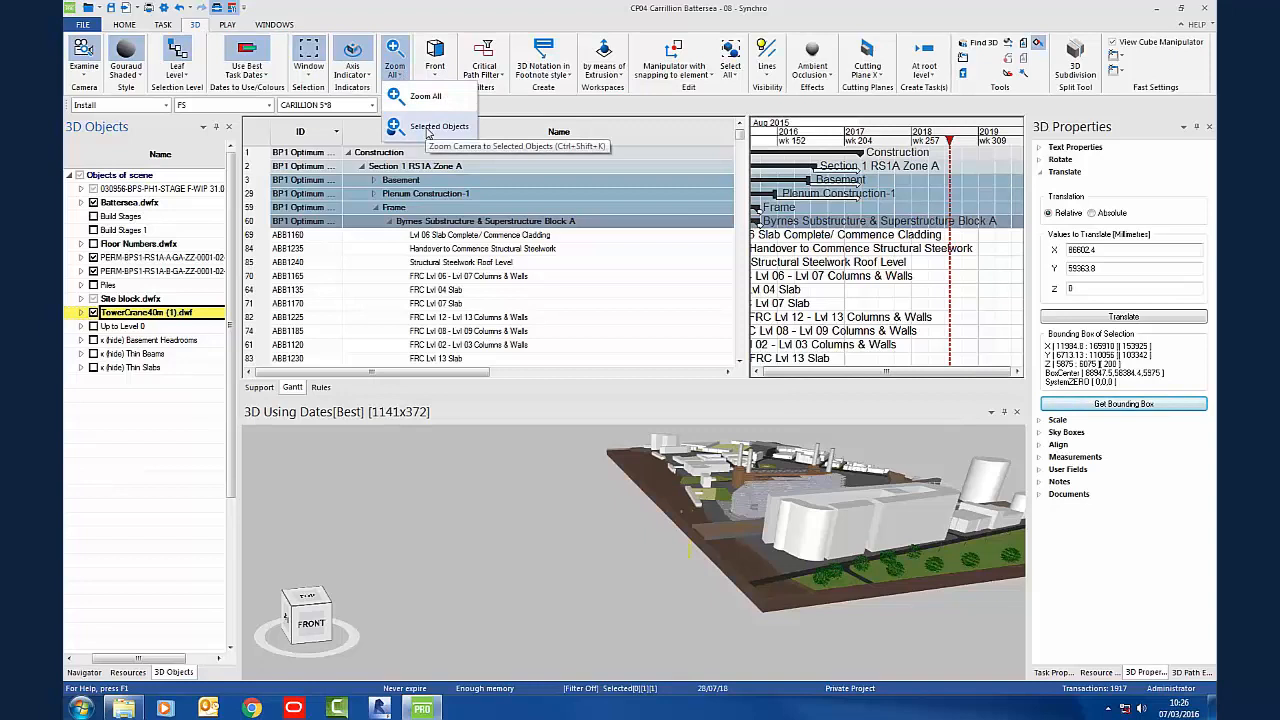
{"action": "left_click", "coordinate": [440, 126]}
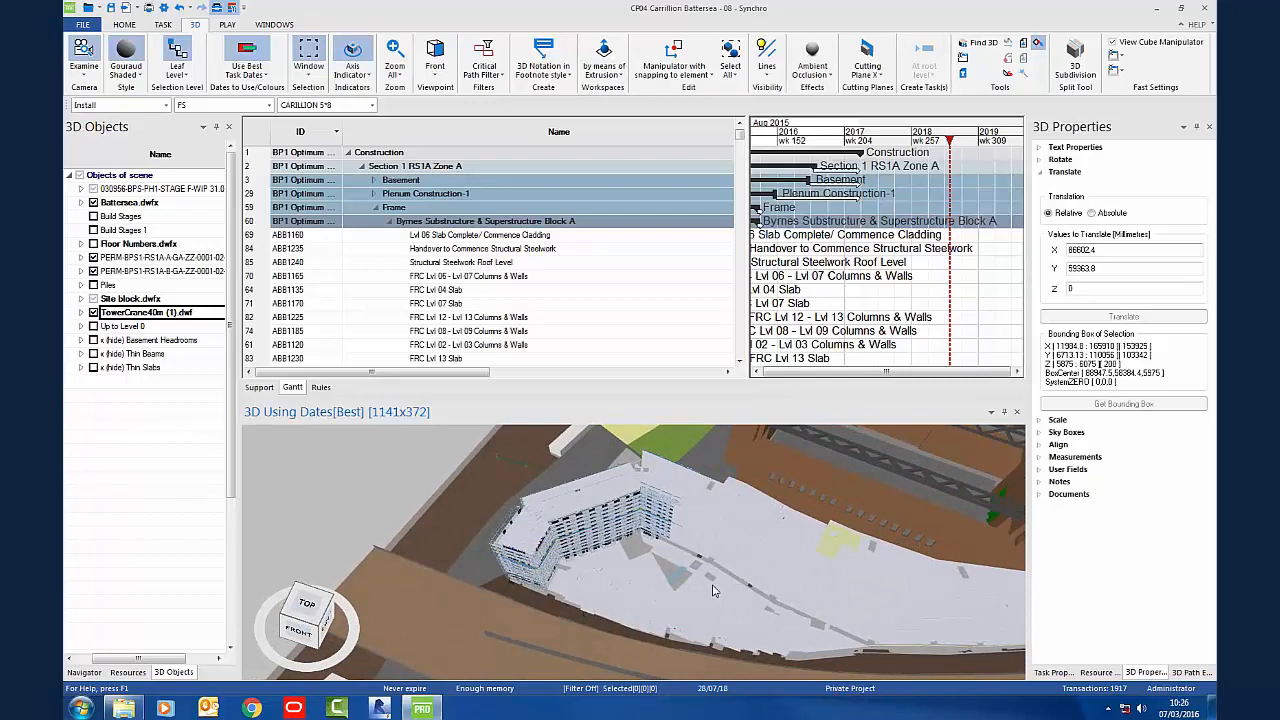
Step: Fill the Translate fields from the slab's bounding box centre and set Z to 11400
{"action": "left_click_drag", "start_coordinate": [715, 590], "coordinate": [728, 596]}
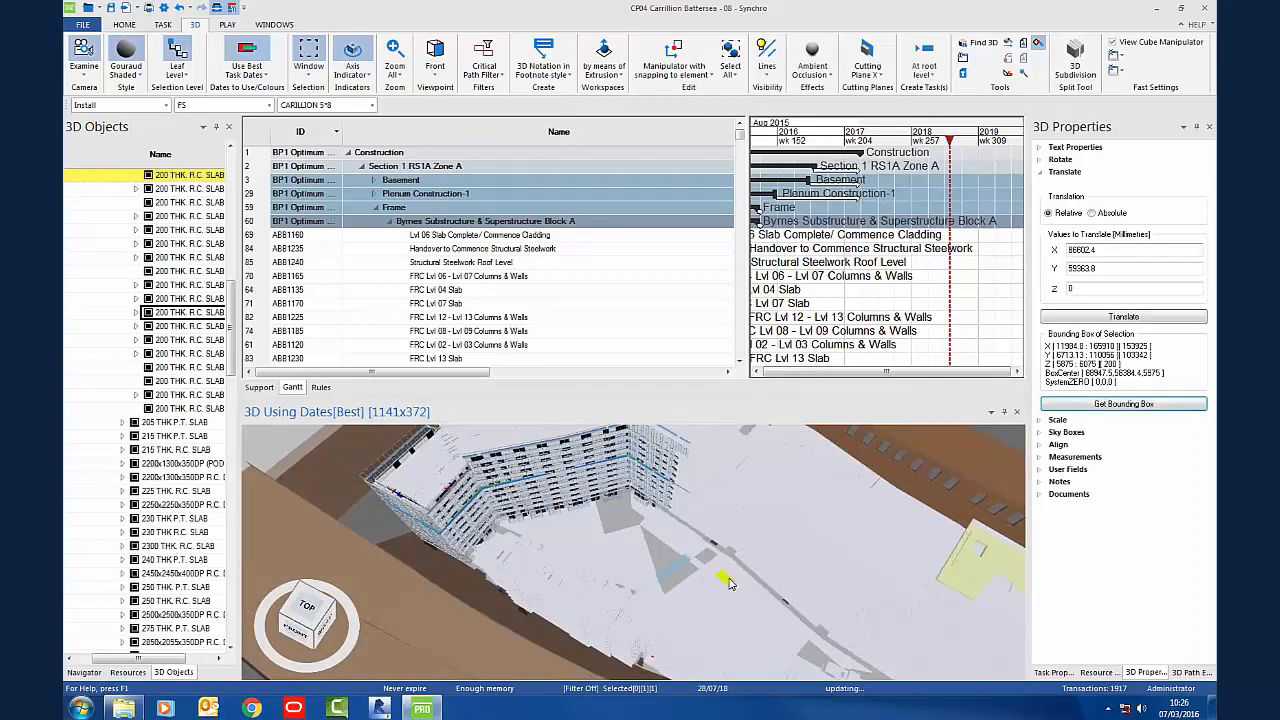
{"action": "left_click", "coordinate": [1123, 403]}
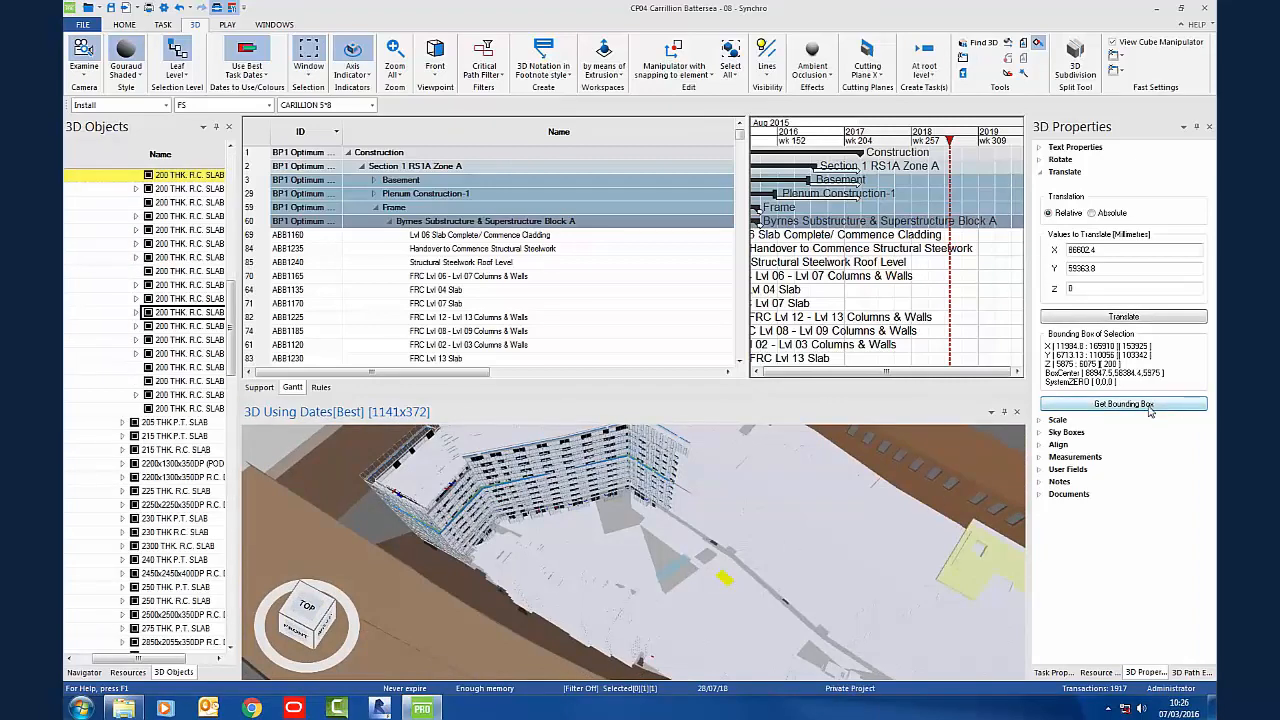
{"action": "left_click", "coordinate": [1123, 403]}
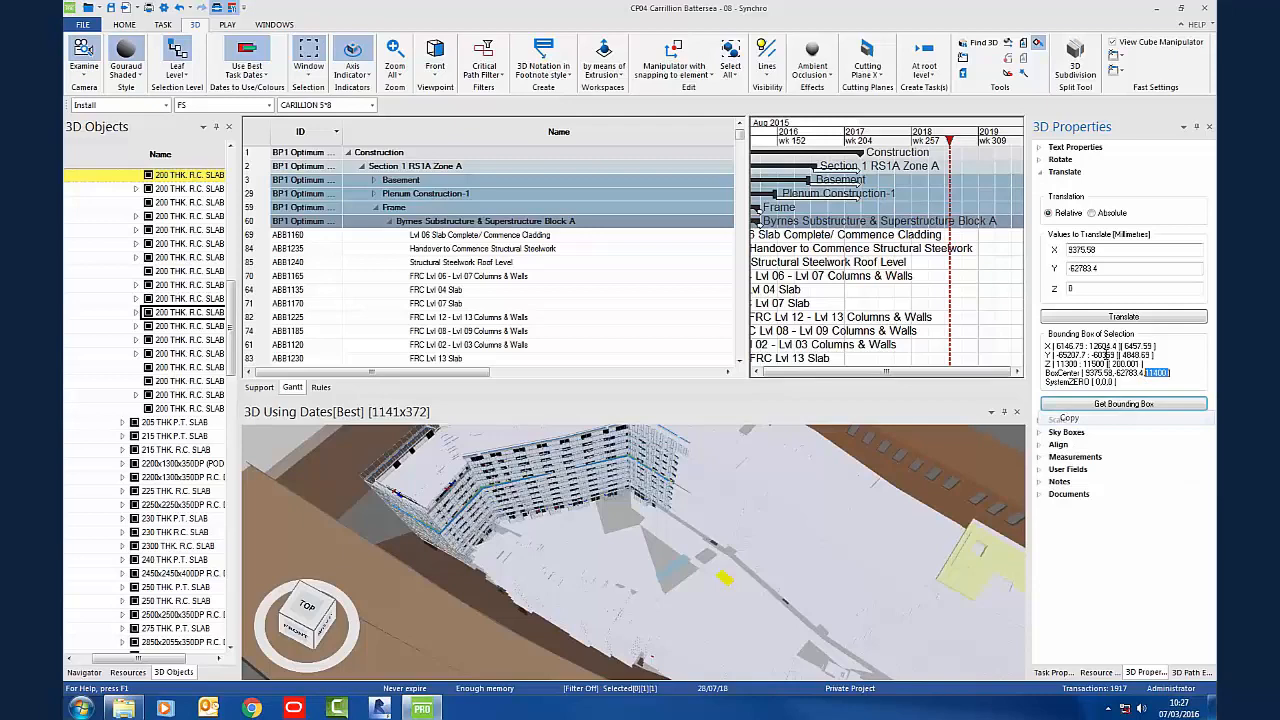
{"action": "type", "text": "11400"}
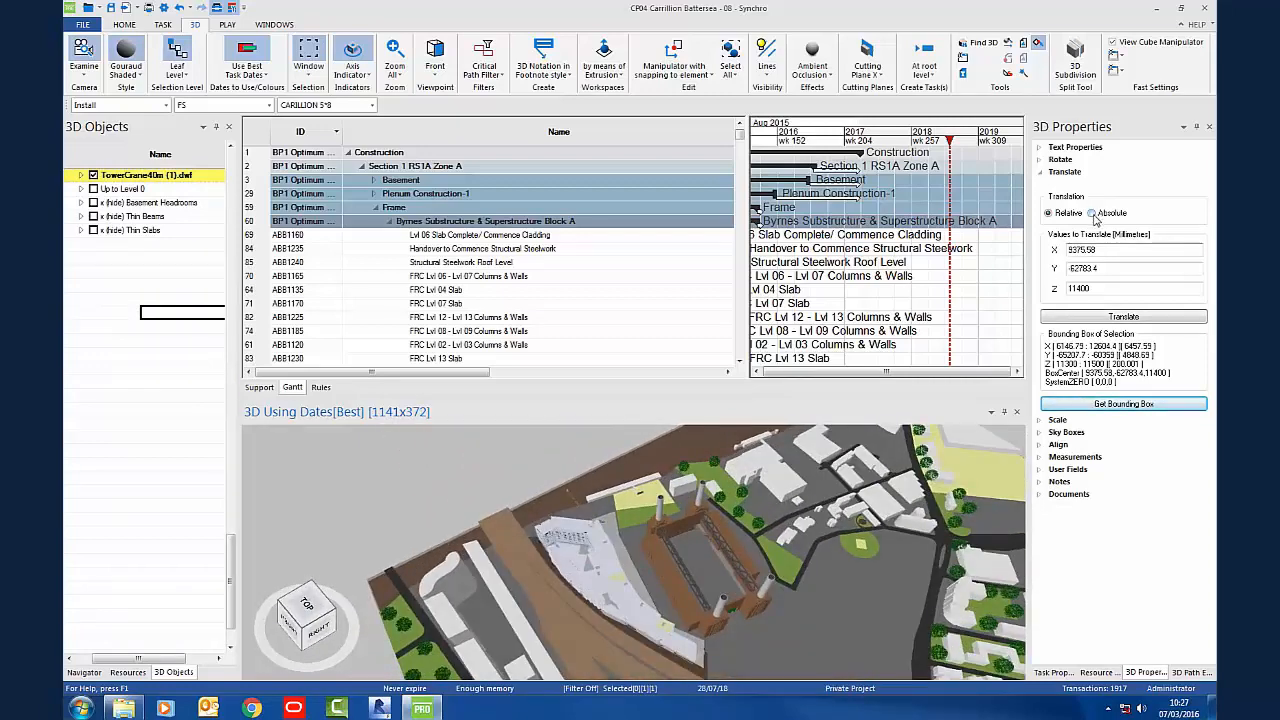
Step: Switch translation to Absolute, reselect the tower crane, and apply Translate
{"action": "left_click", "coordinate": [1092, 213]}
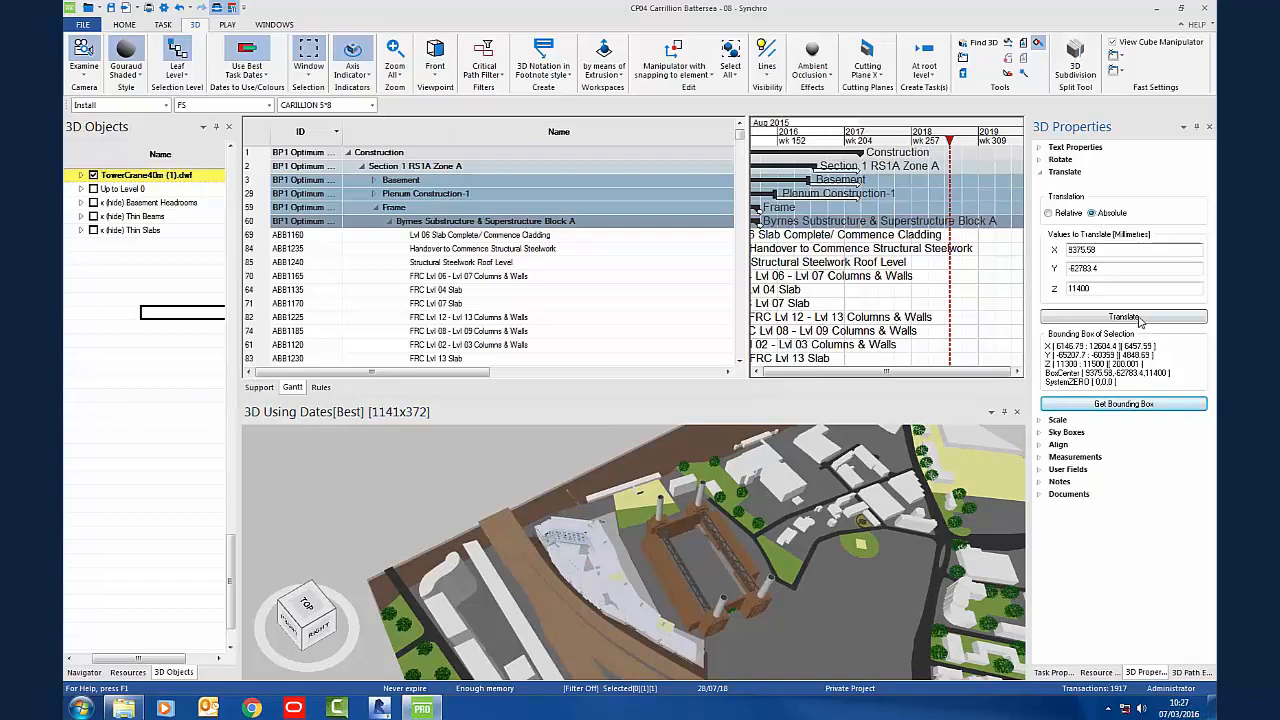
{"action": "left_click", "coordinate": [1124, 317]}
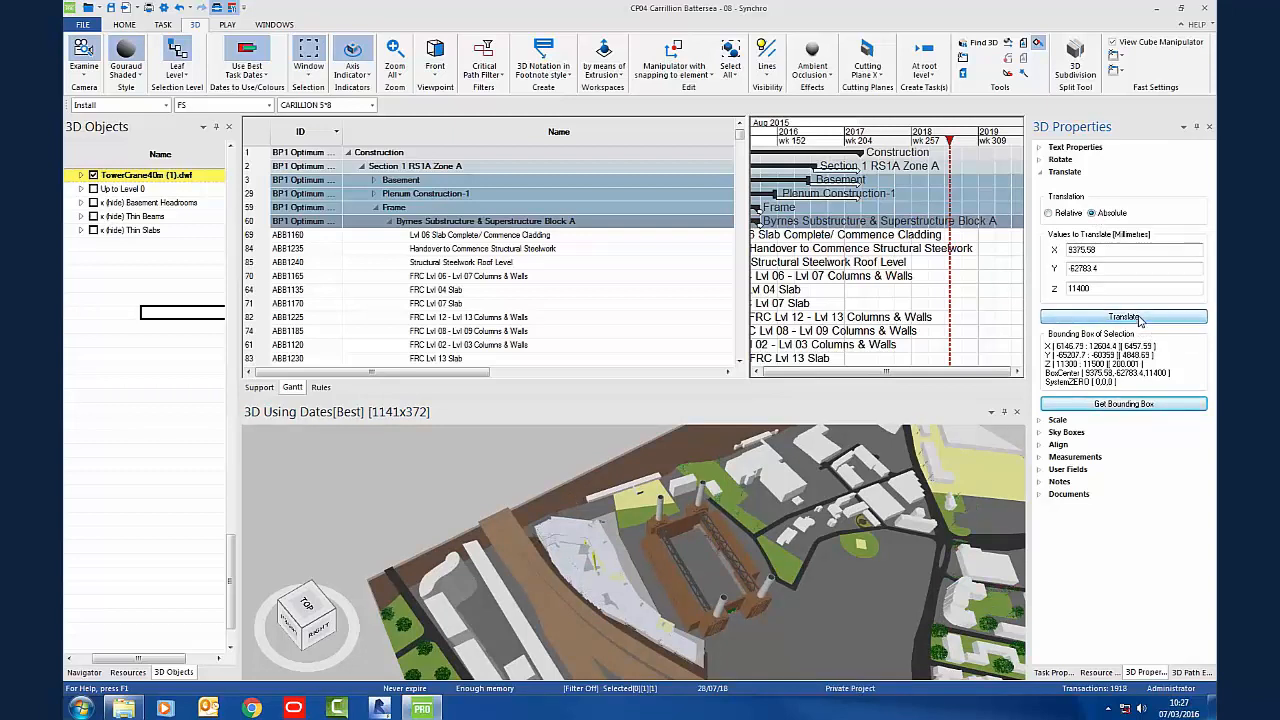
{"action": "left_click", "coordinate": [1123, 317]}
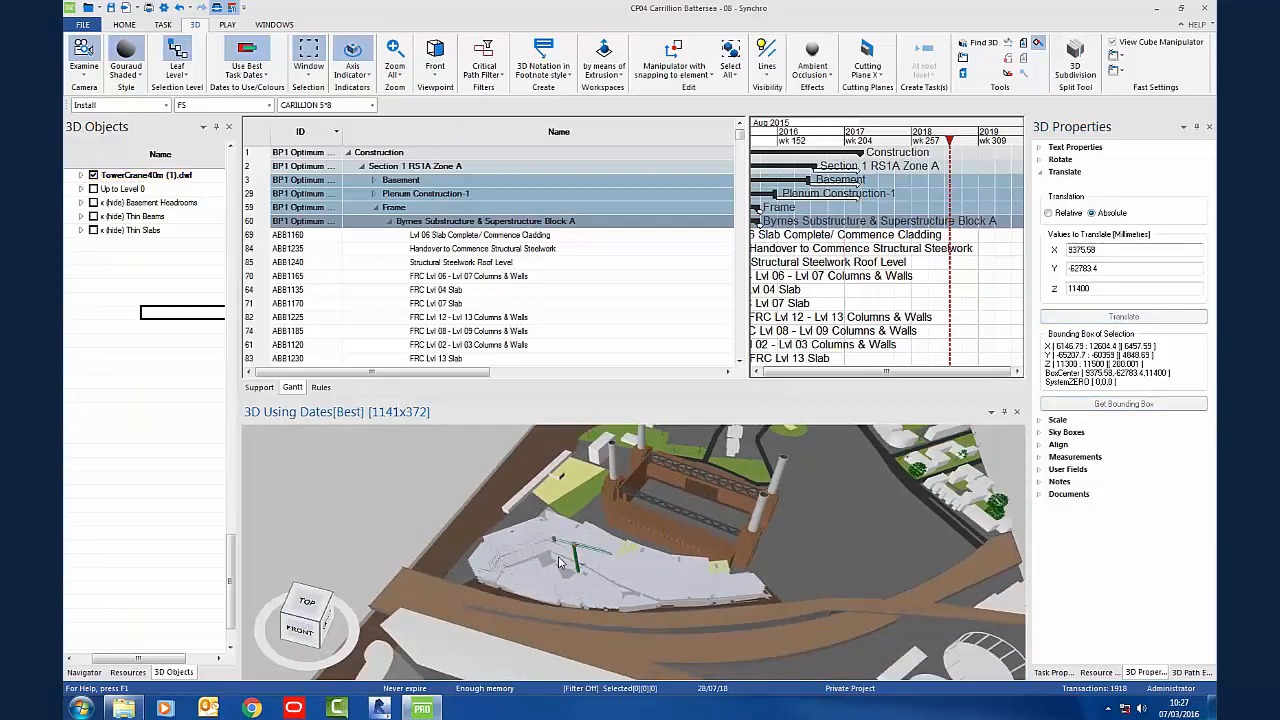
{"action": "left_click_drag", "start_coordinate": [560, 560], "coordinate": [610, 568]}
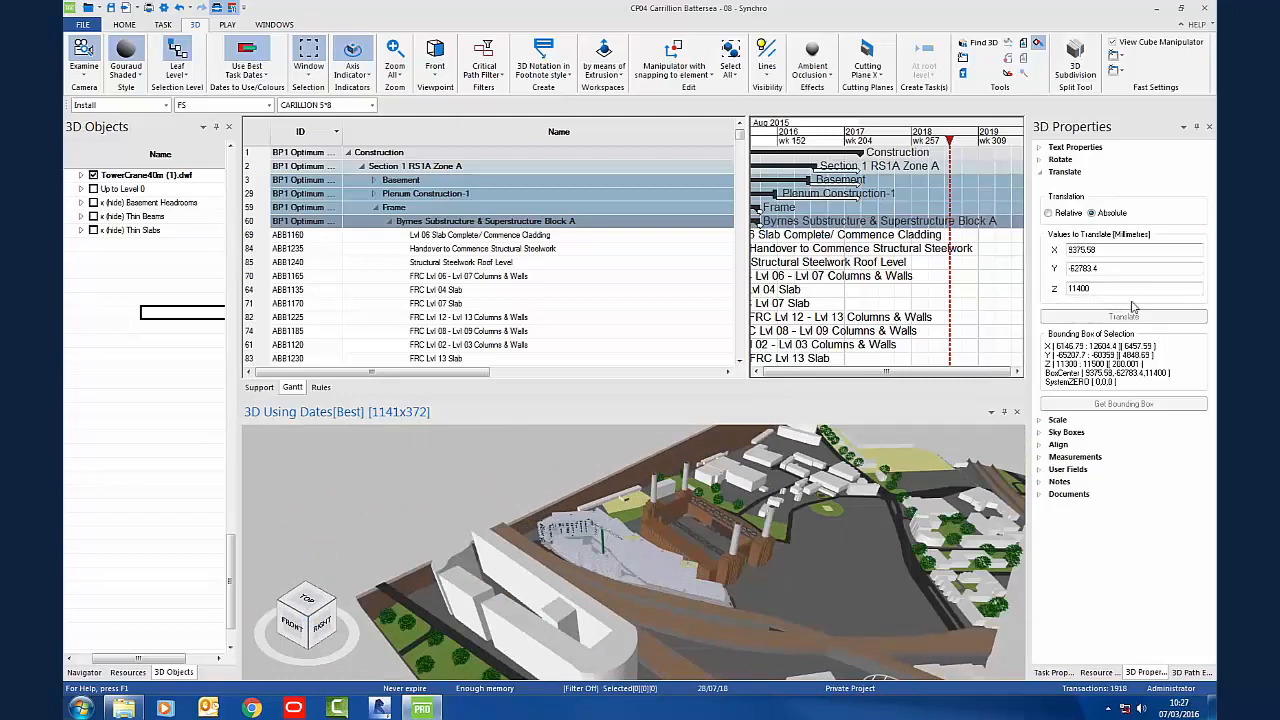
{"action": "left_click", "coordinate": [1048, 212]}
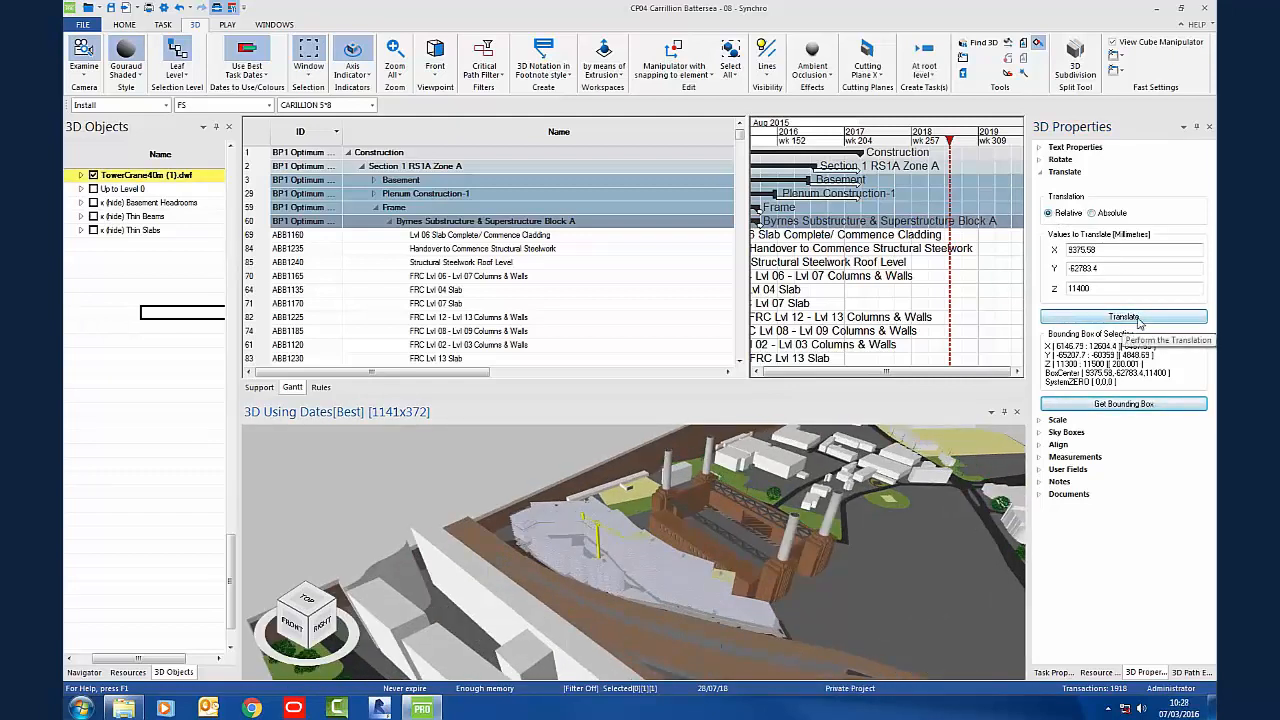
{"action": "left_click", "coordinate": [1123, 317]}
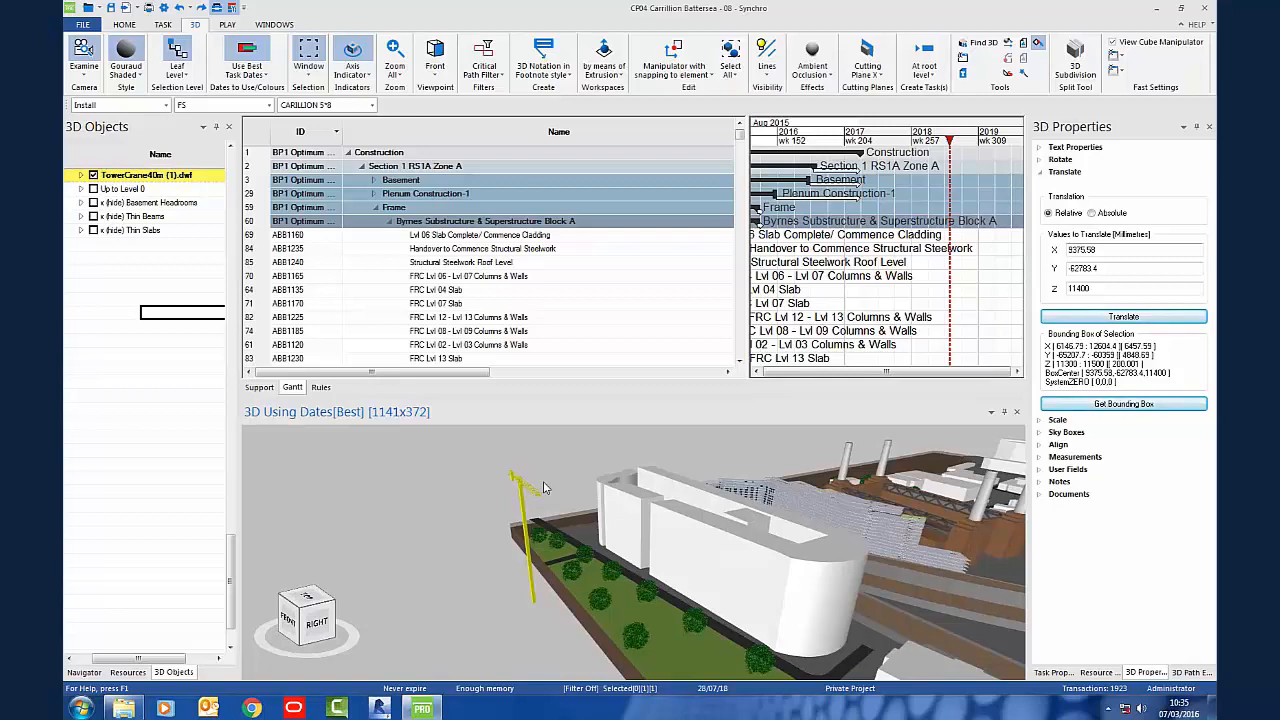
Step: Drag the crane with the Simple Manipulator to stand beside the long white building
{"action": "right_click", "coordinate": [545, 487]}
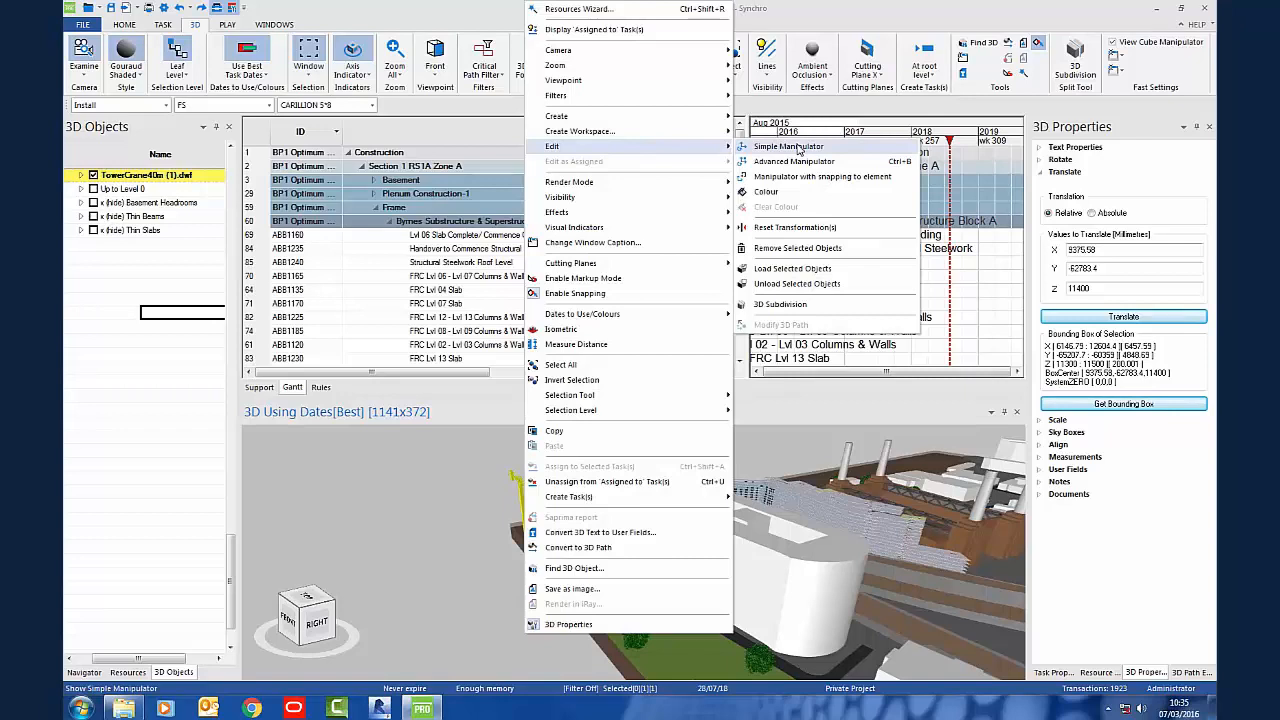
{"action": "left_click", "coordinate": [788, 146]}
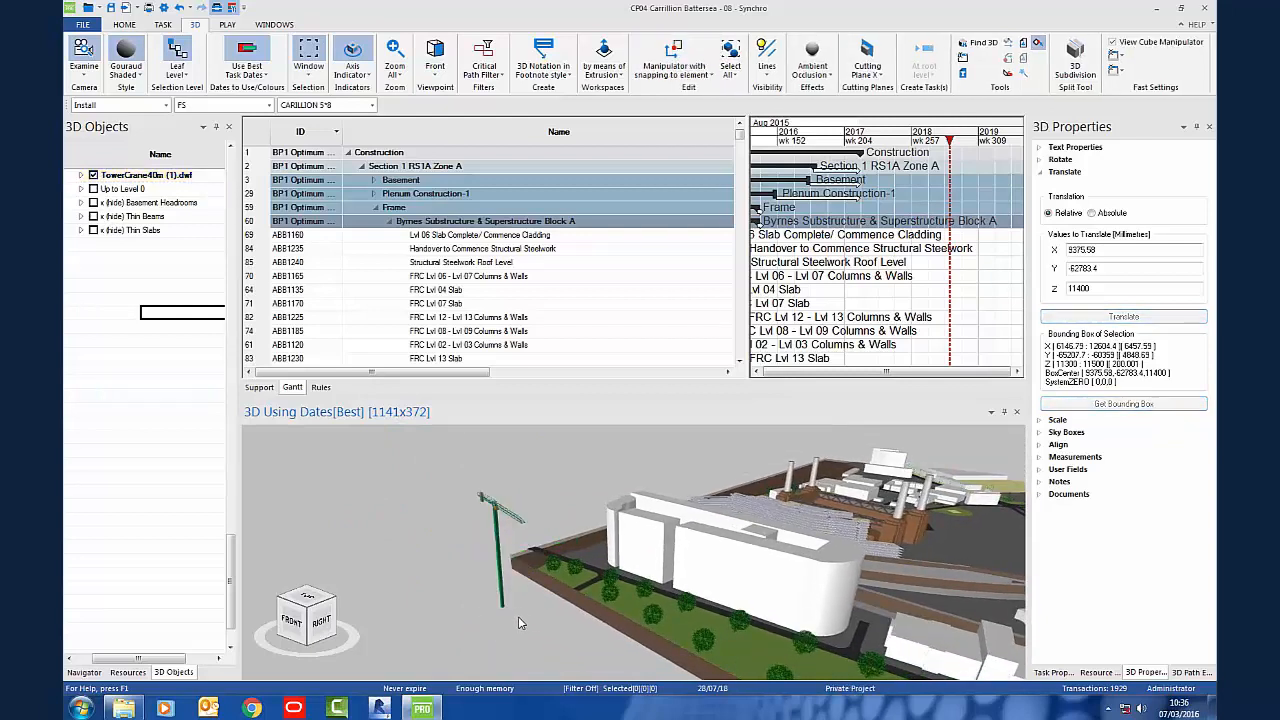
{"action": "mouse_move", "coordinate": [528, 610]}
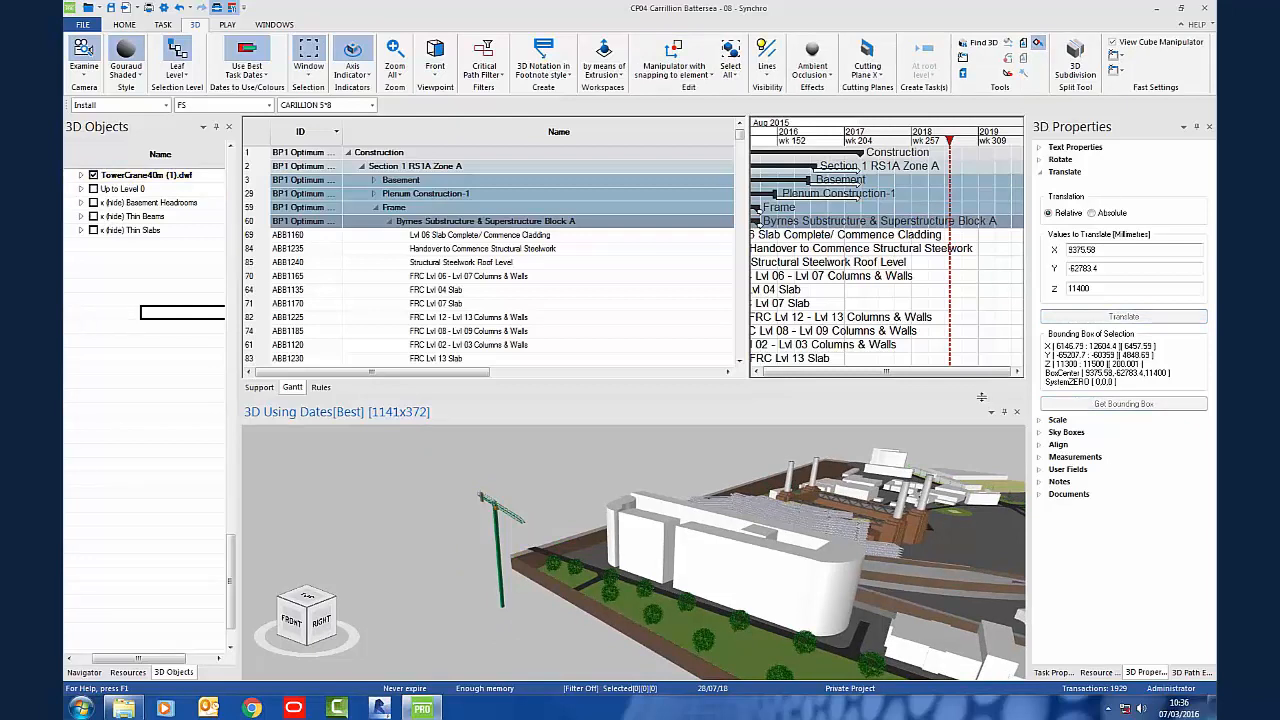
{"action": "mouse_move", "coordinate": [1073, 203]}
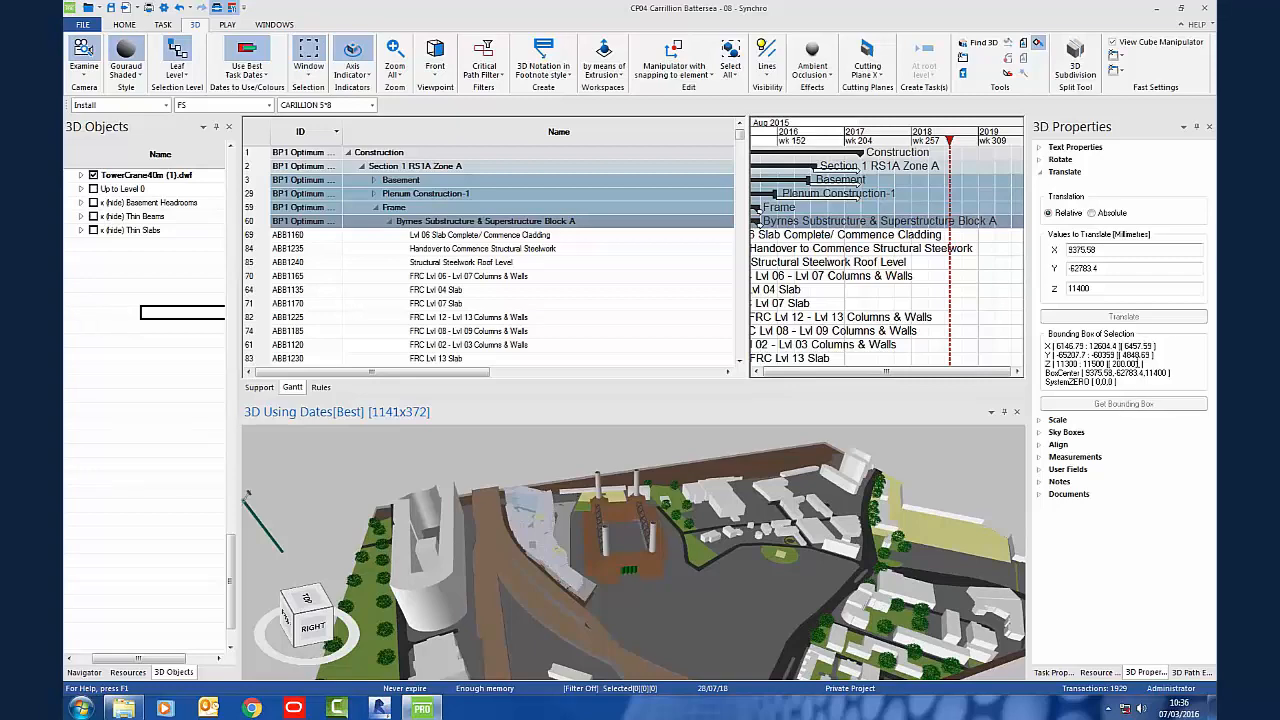
{"action": "mouse_move", "coordinate": [672, 593]}
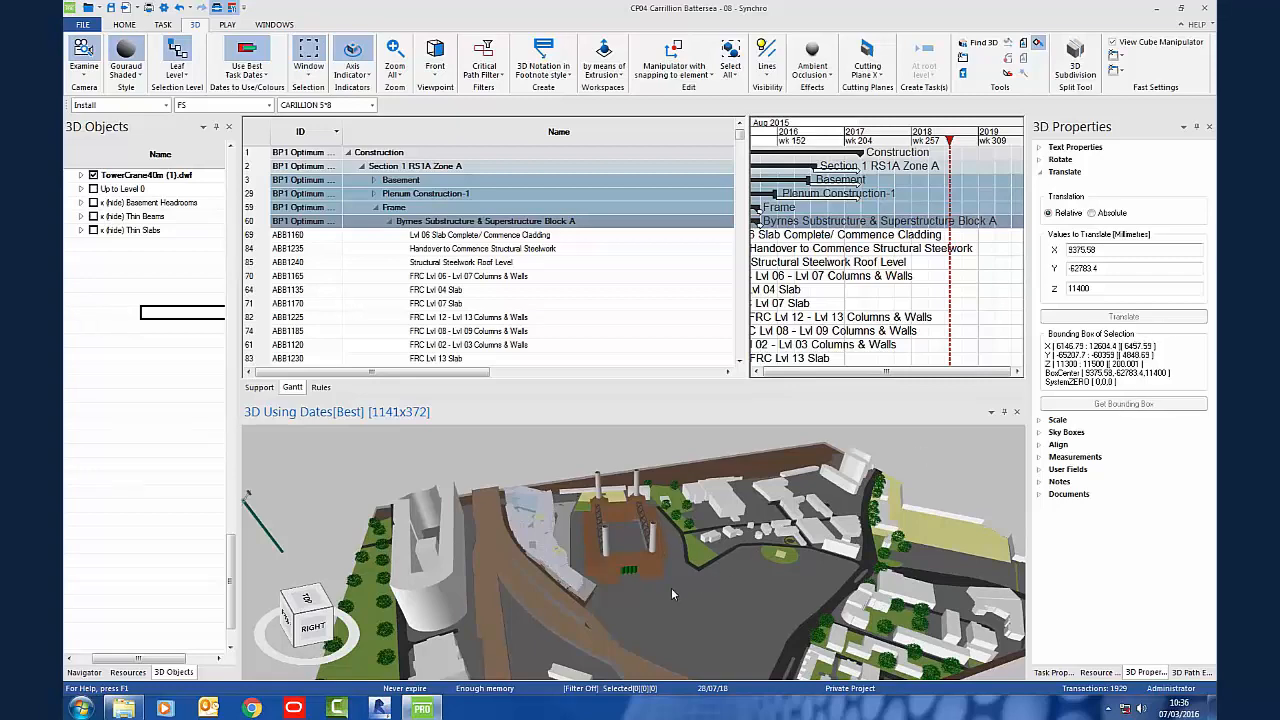
{"action": "right_click", "coordinate": [672, 593]}
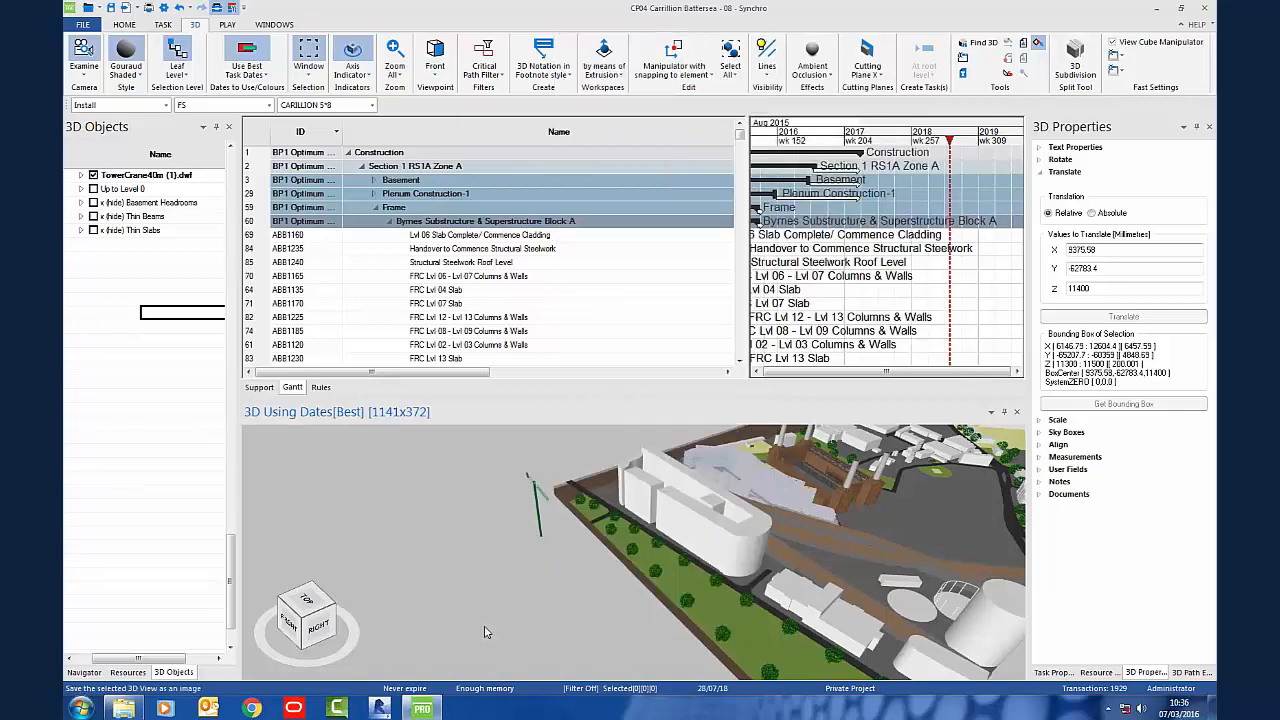
{"action": "mouse_move", "coordinate": [590, 544]}
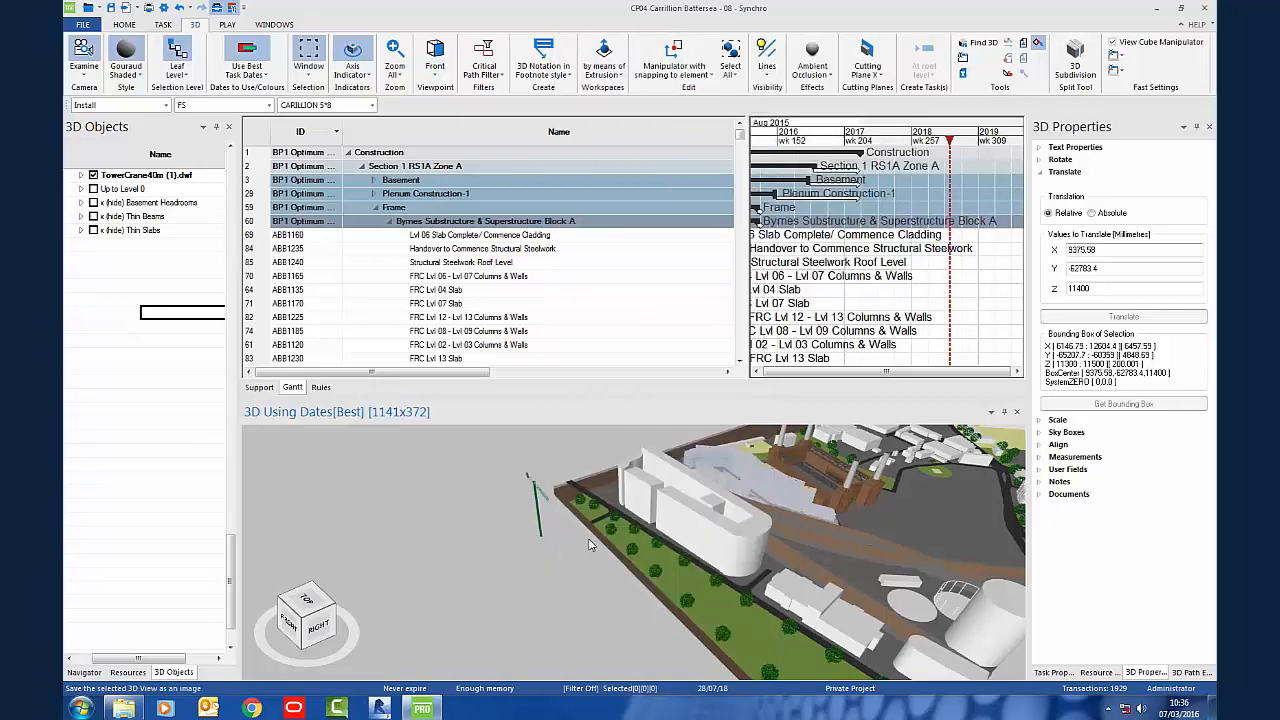